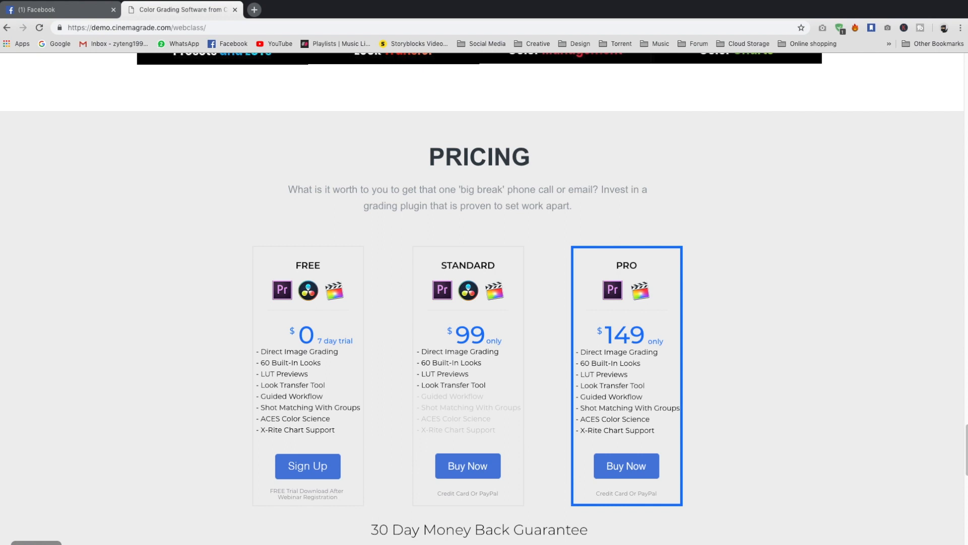
mouse_move(759, 406)
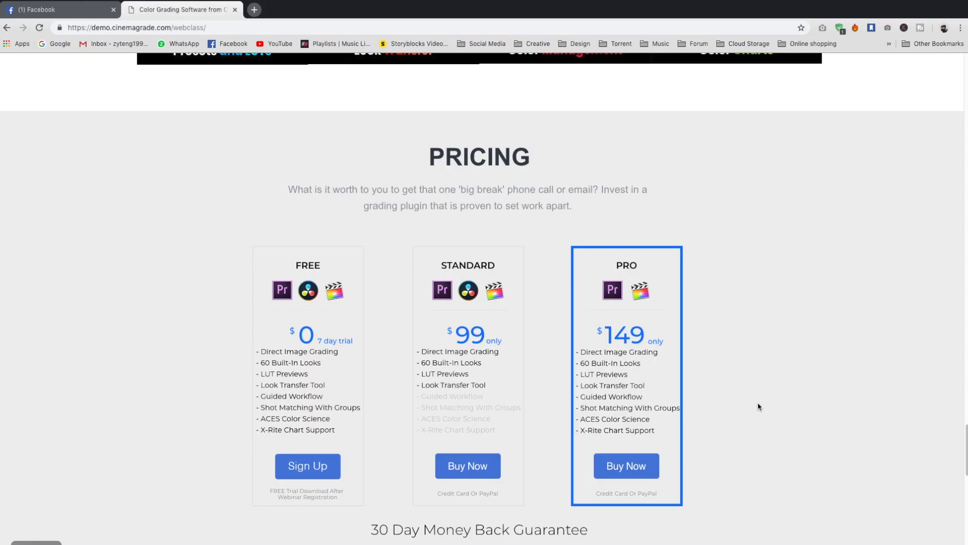
mouse_move(738, 397)
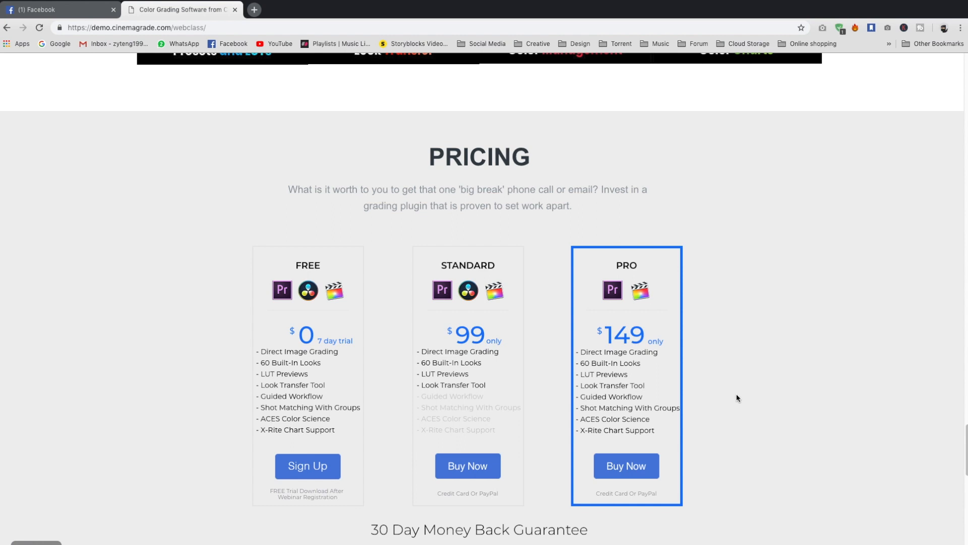
mouse_move(741, 395)
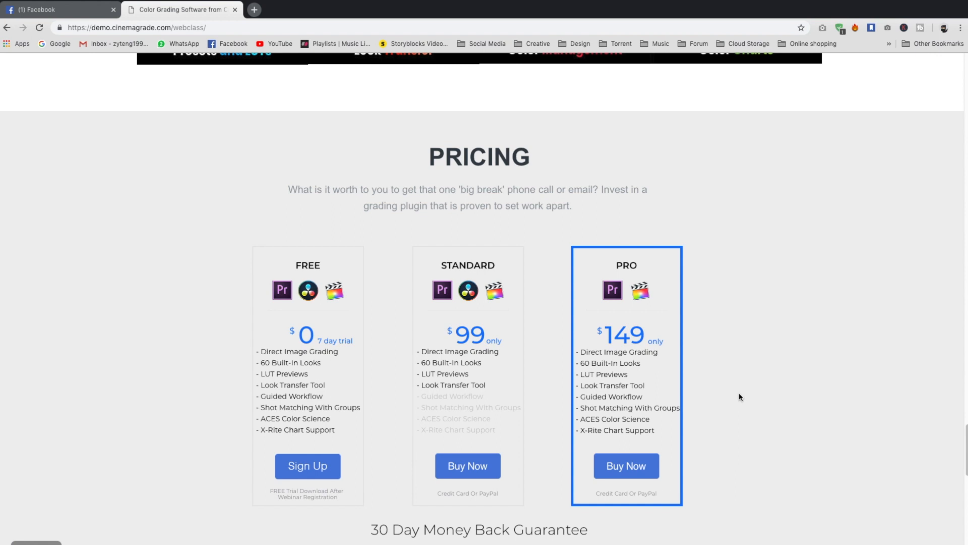
mouse_move(713, 400)
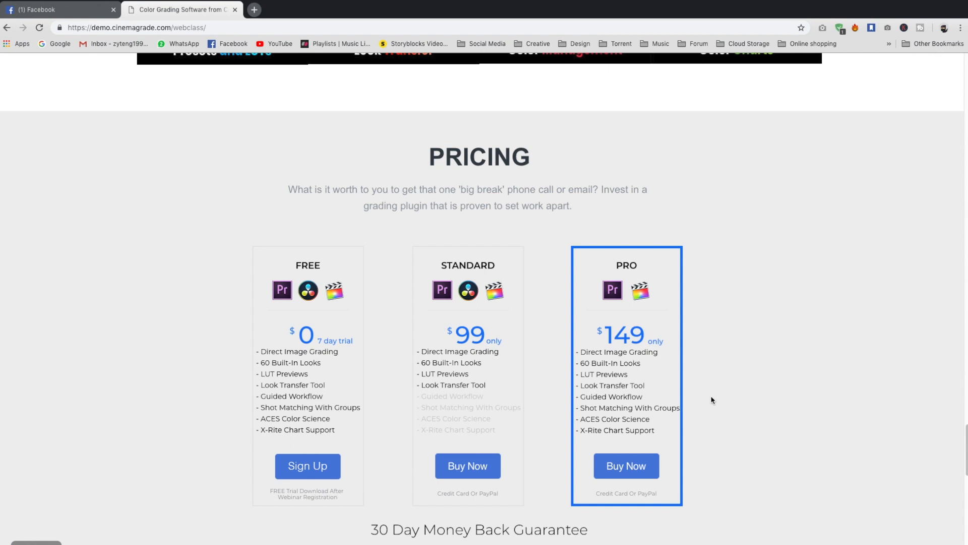
mouse_move(678, 418)
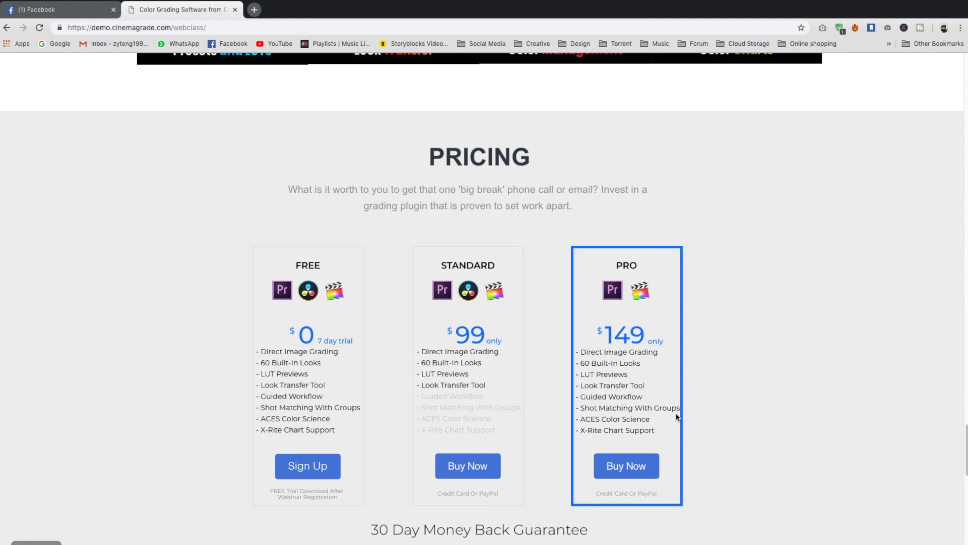
mouse_move(660, 432)
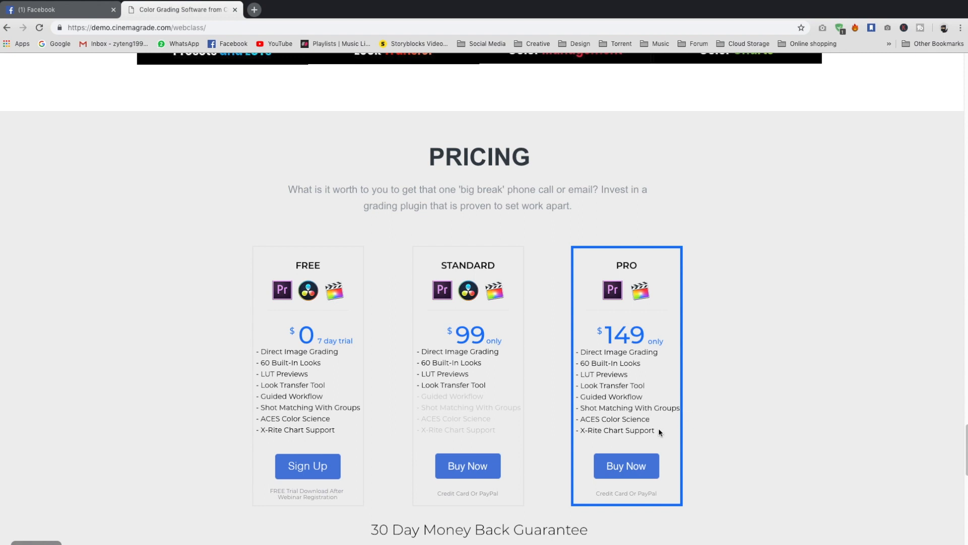
mouse_move(775, 420)
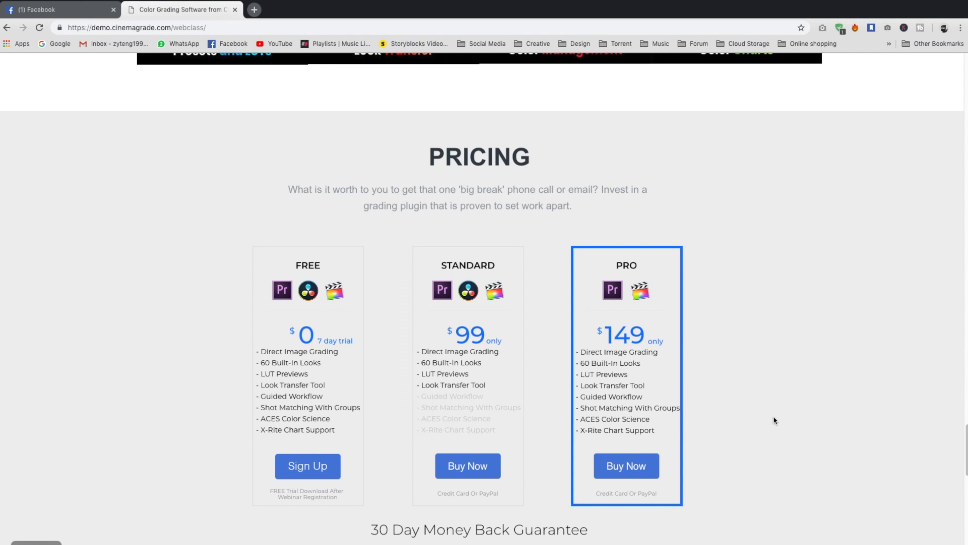
mouse_move(780, 234)
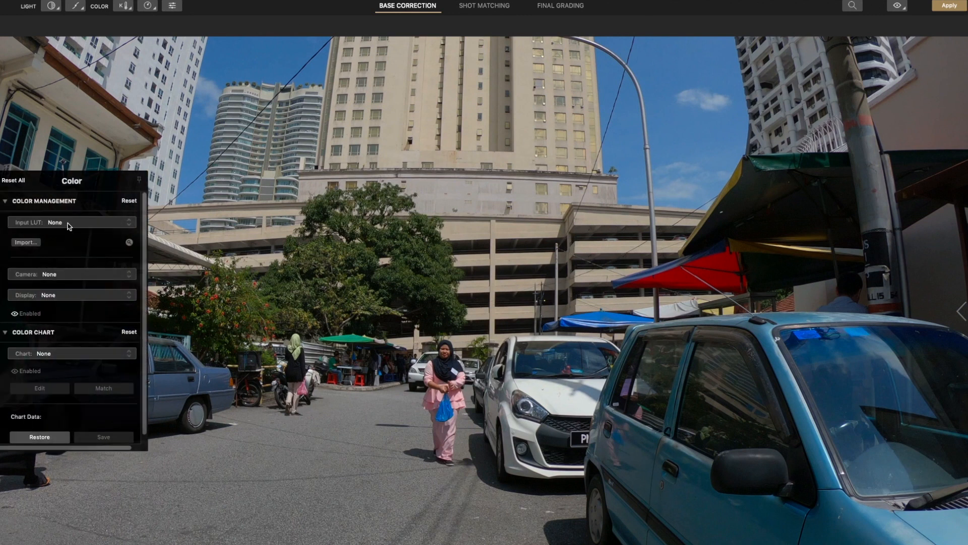
Review the Input LUT options, then leave the Correct controls for light, colour and saturation showing.
left_click(72, 222)
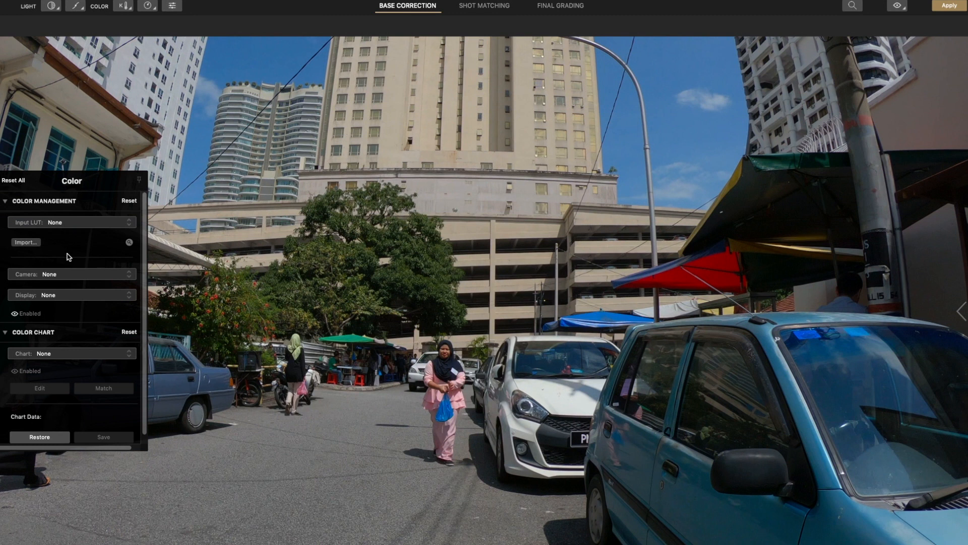
left_click(71, 222)
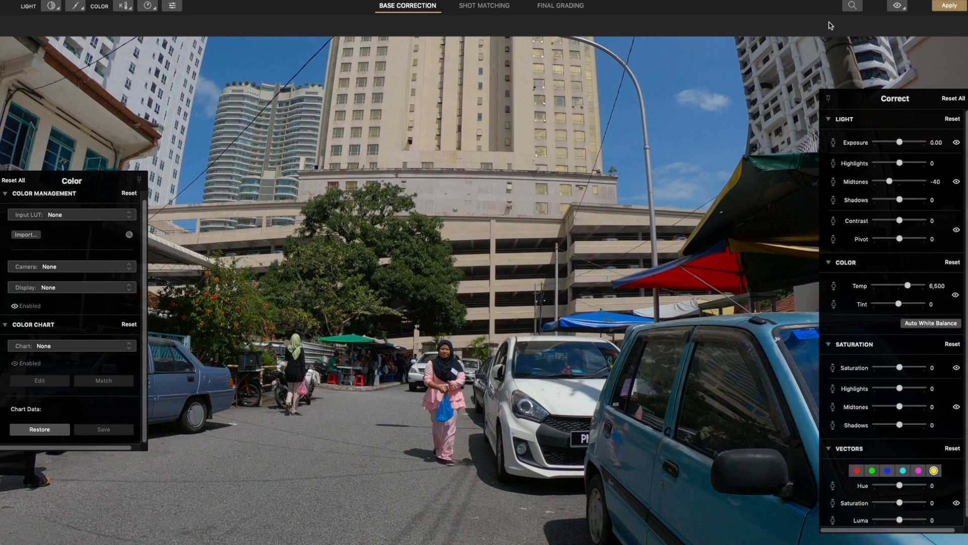
mouse_move(832, 79)
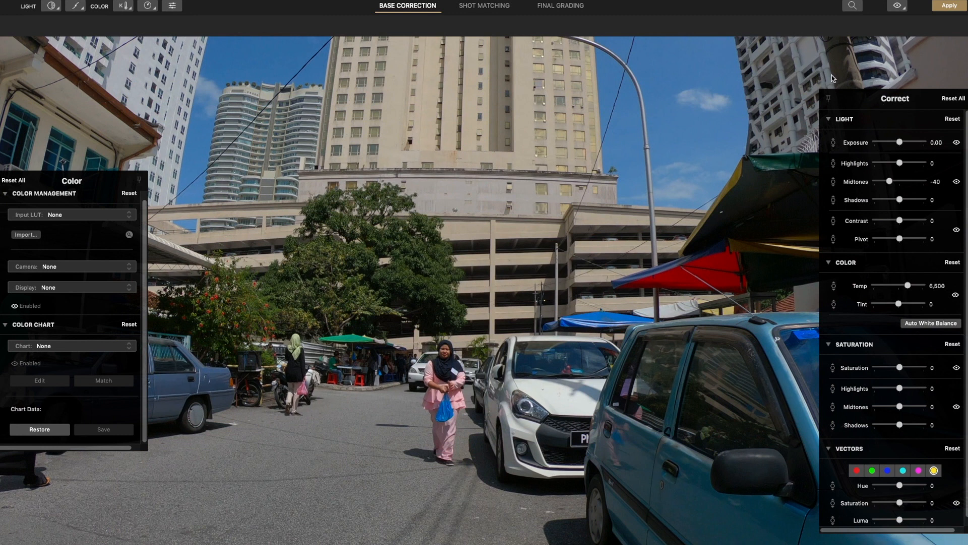
mouse_move(829, 102)
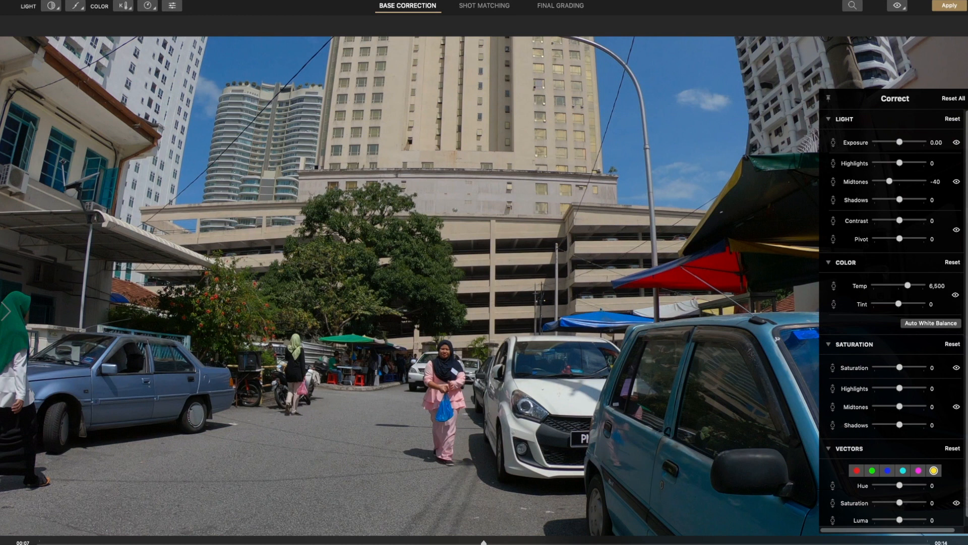
mouse_move(719, 79)
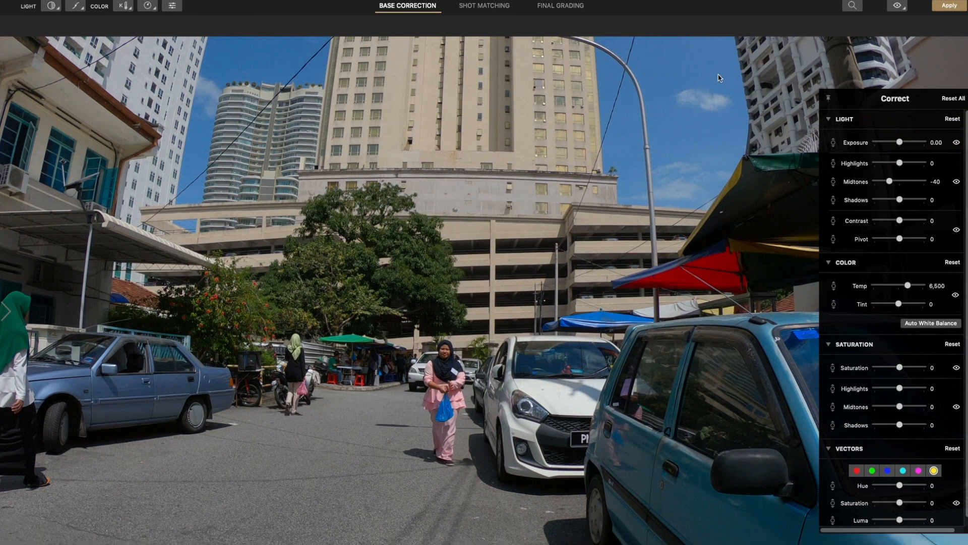
Show Video Scopes under the clip from the View menu, try False Color and turn it back off.
left_click(173, 3)
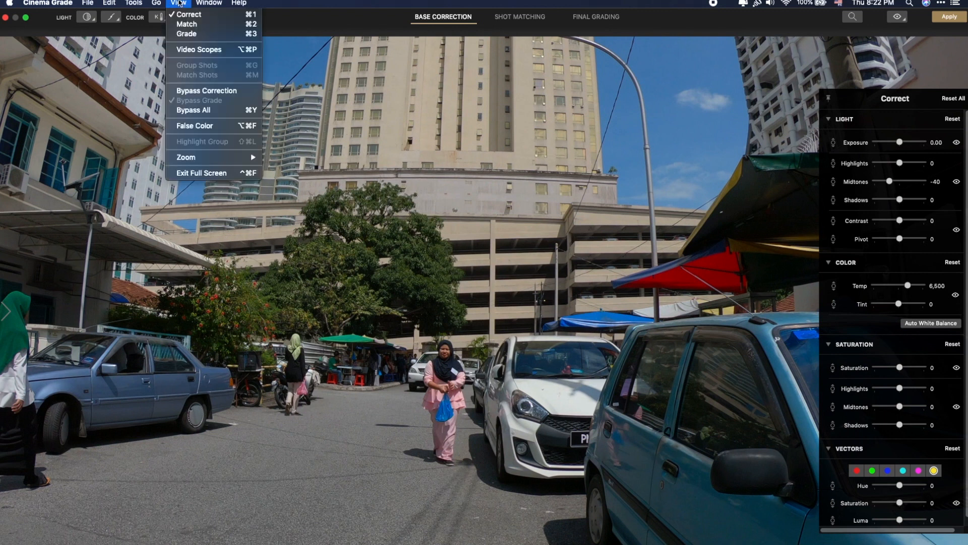
mouse_move(199, 49)
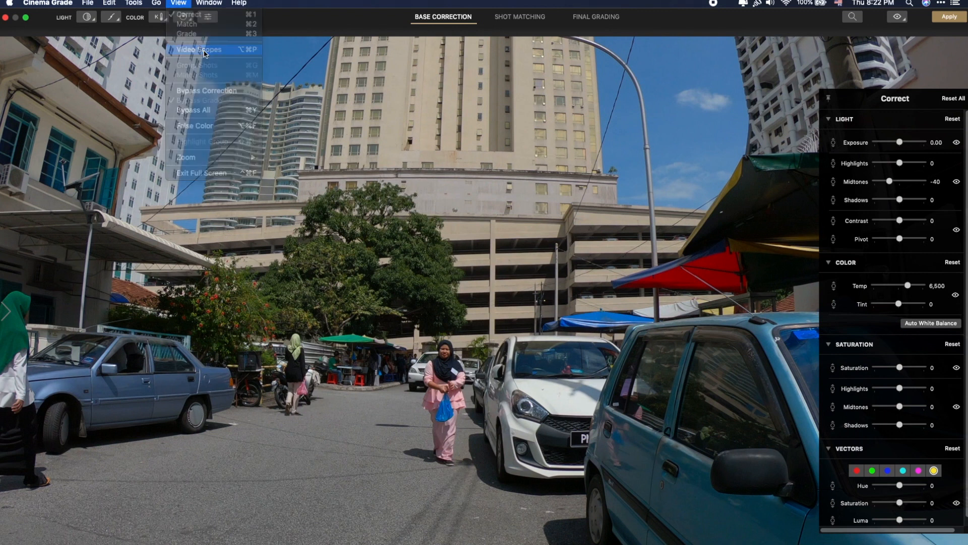
left_click(199, 48)
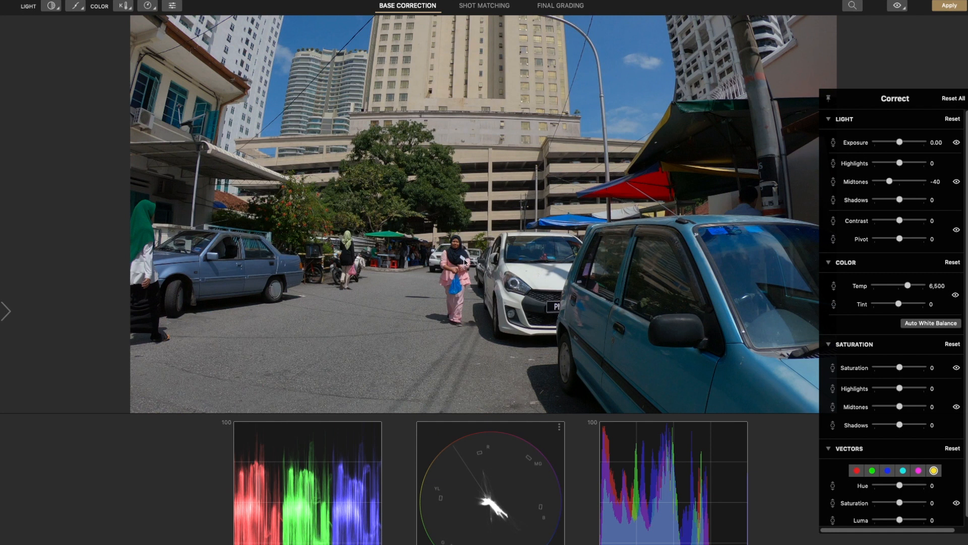
left_click(177, 3)
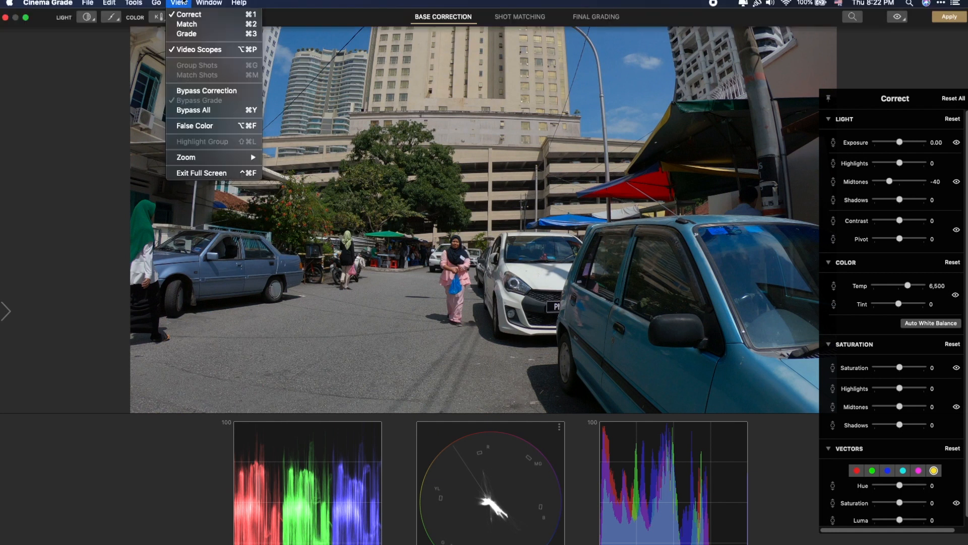
mouse_move(206, 129)
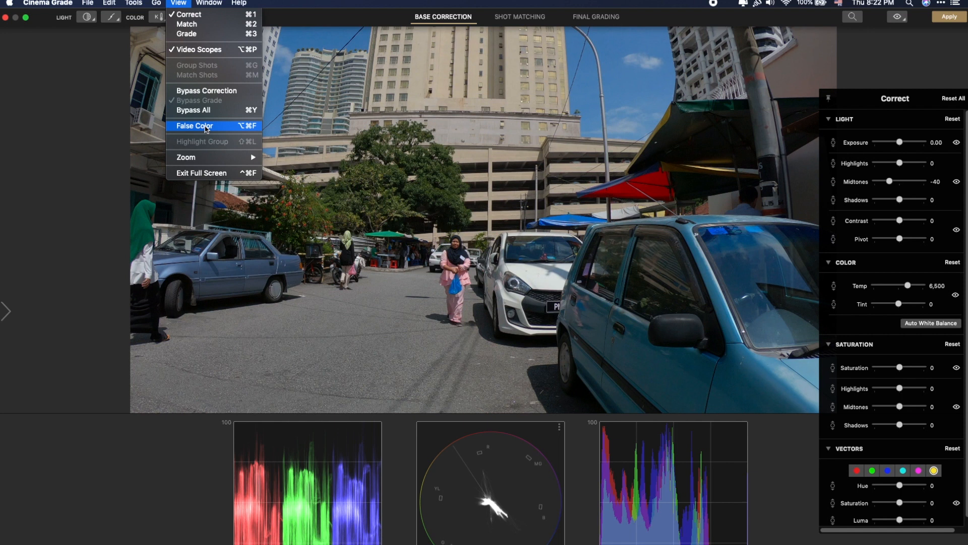
left_click(194, 125)
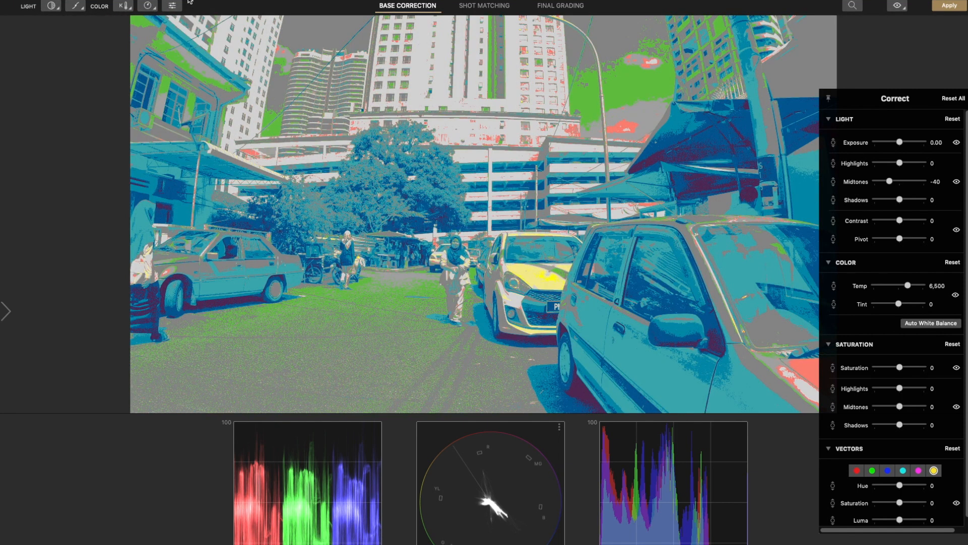
left_click(179, 3)
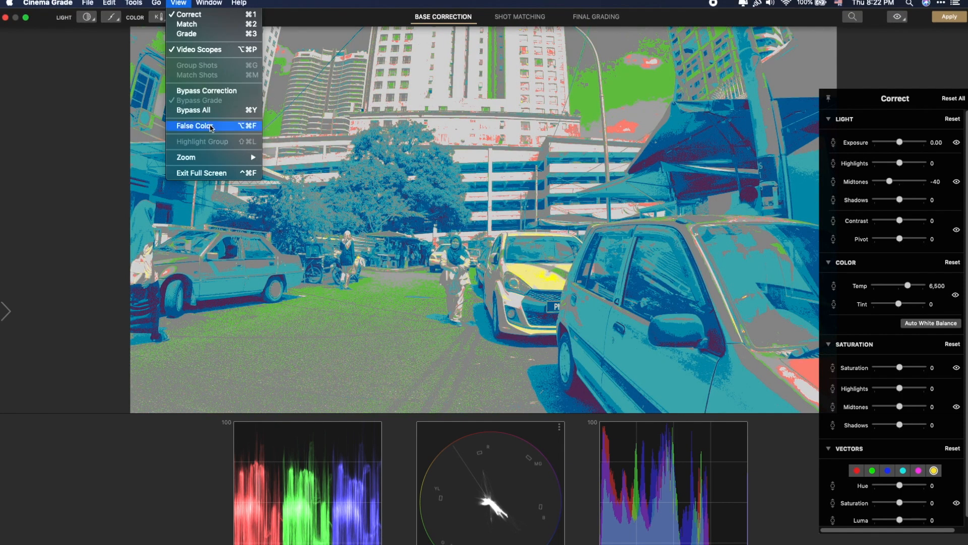
left_click(196, 125)
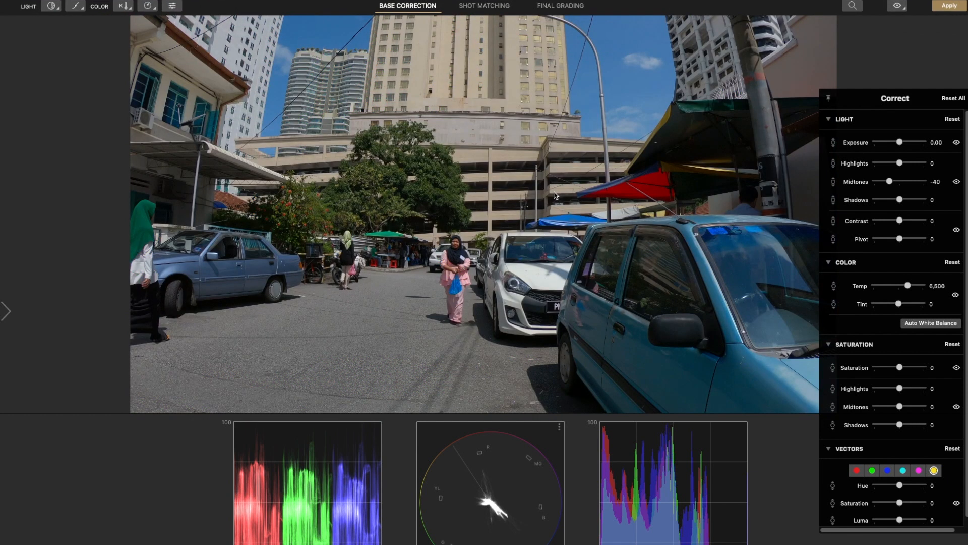
mouse_move(622, 112)
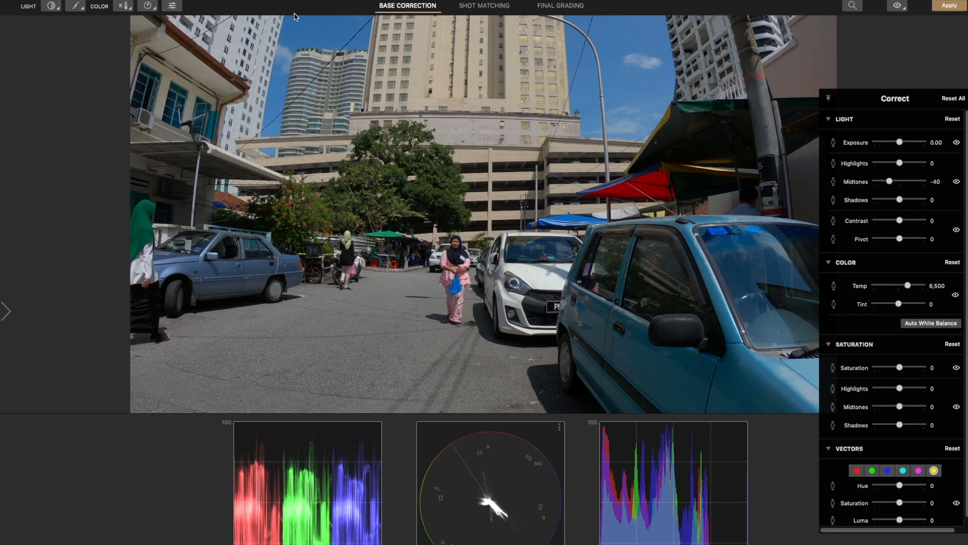
mouse_move(182, 5)
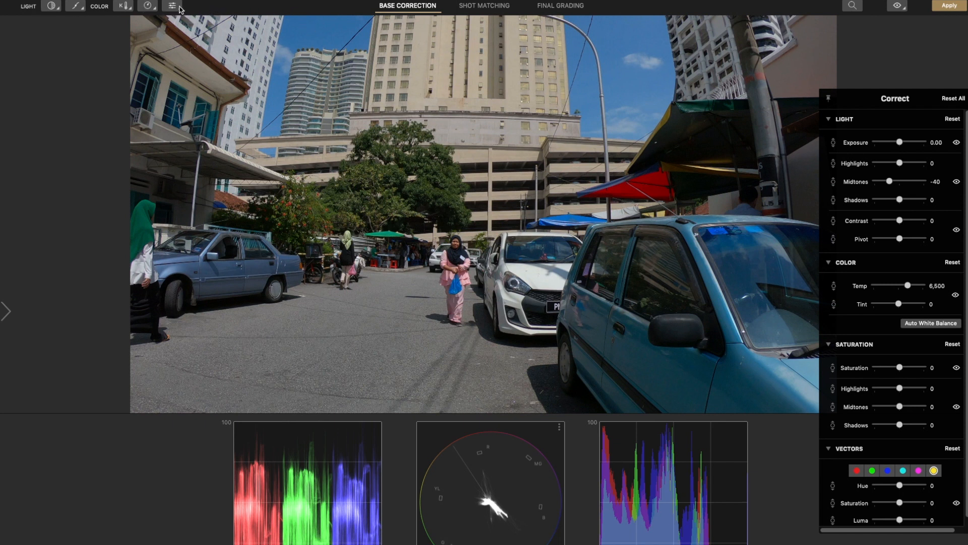
mouse_move(888, 218)
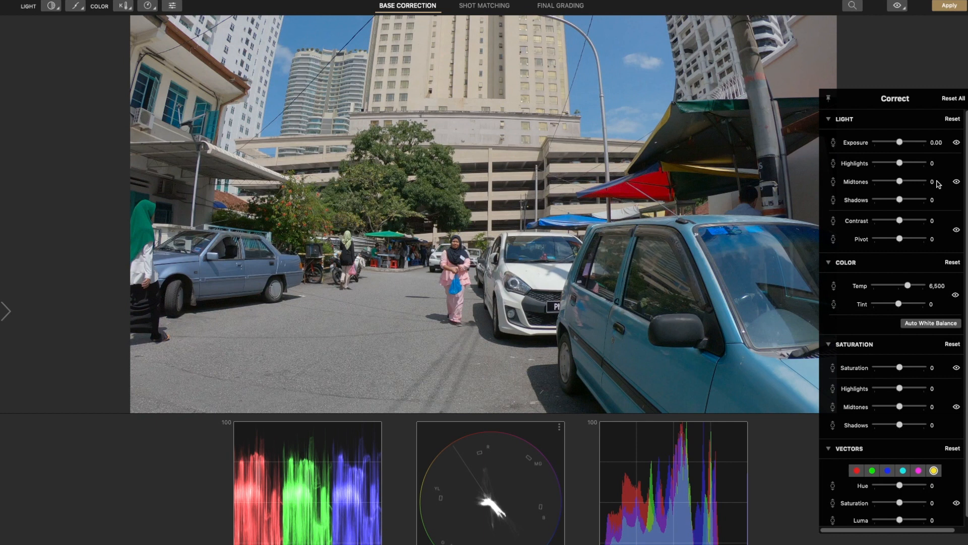
mouse_move(568, 355)
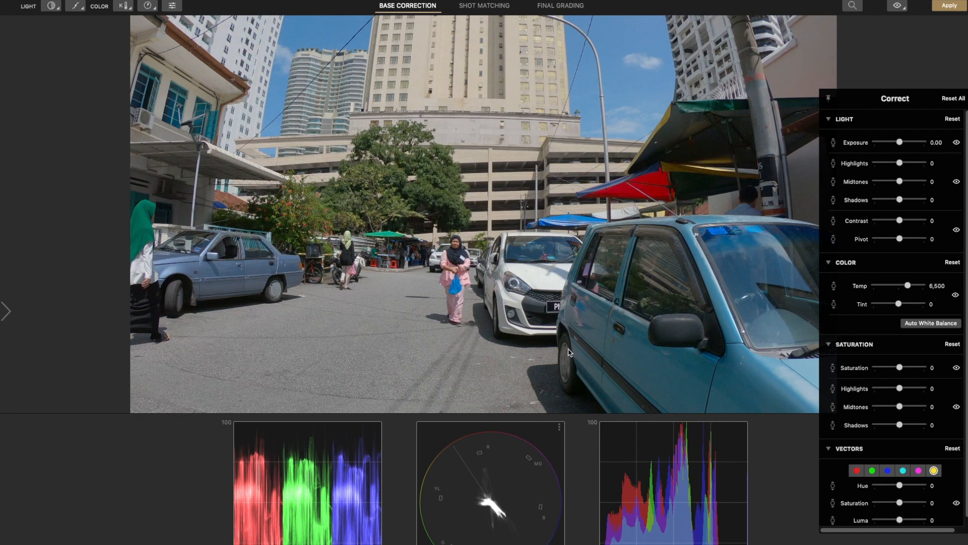
mouse_move(390, 463)
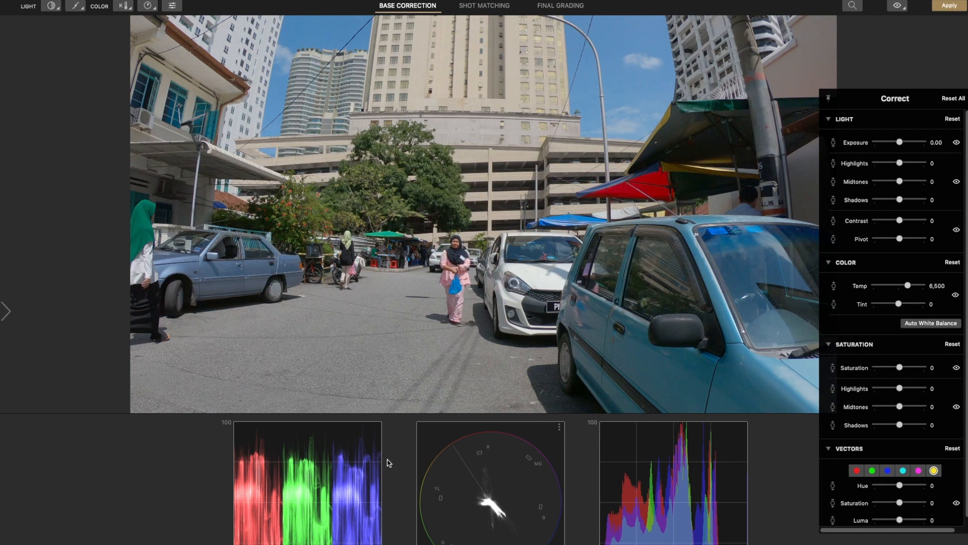
mouse_move(189, 466)
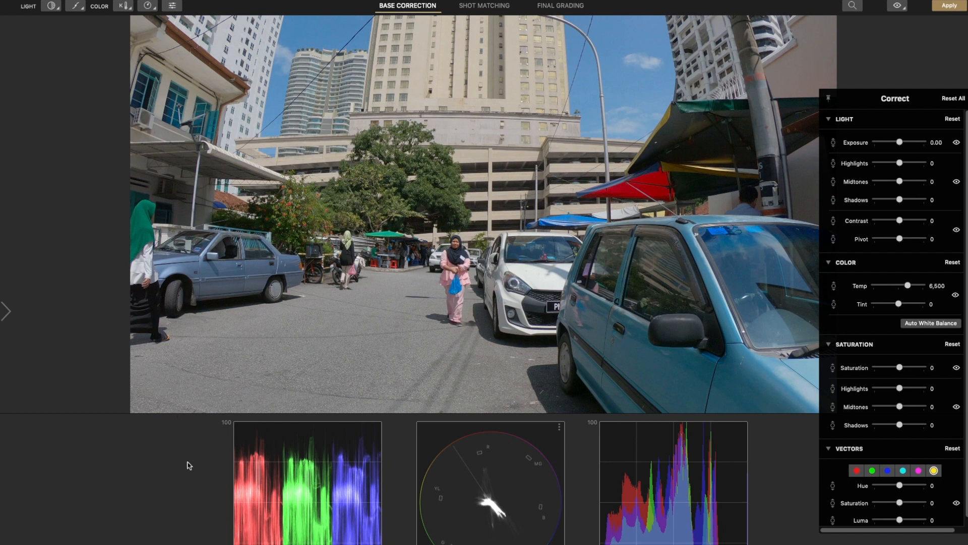
mouse_move(901, 195)
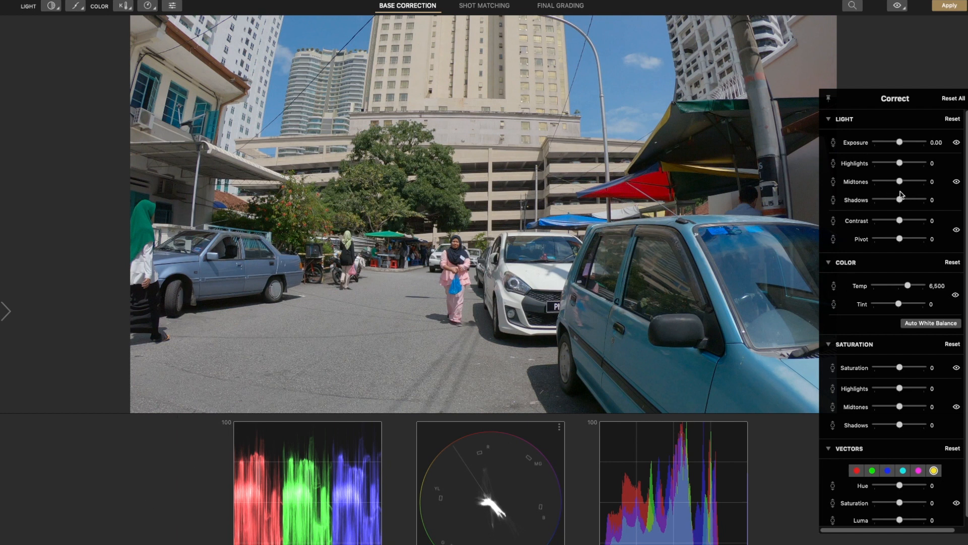
mouse_move(903, 172)
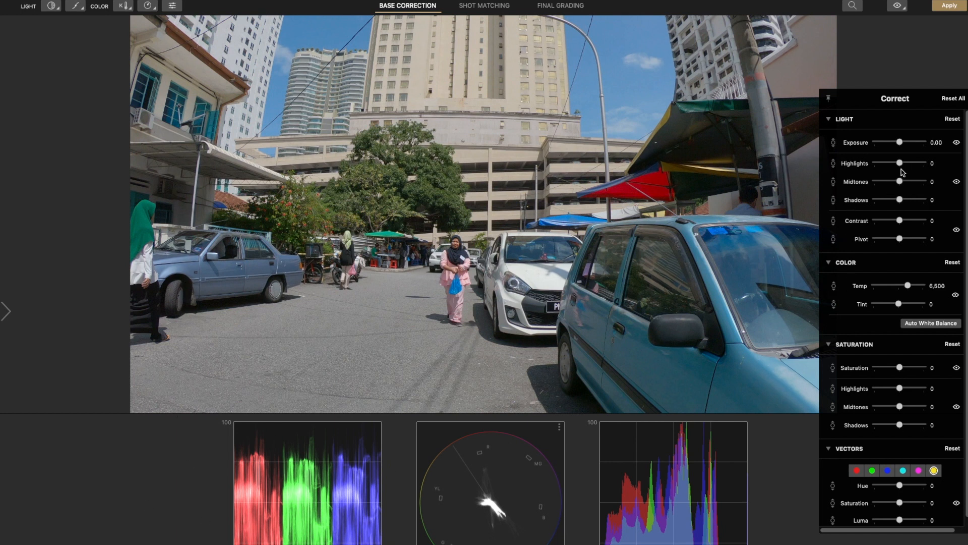
Set Base Correction contrast to 19, pivot to -33 and midtones to -30 on the parked-cars shot.
left_click_drag(899, 220, 903, 220)
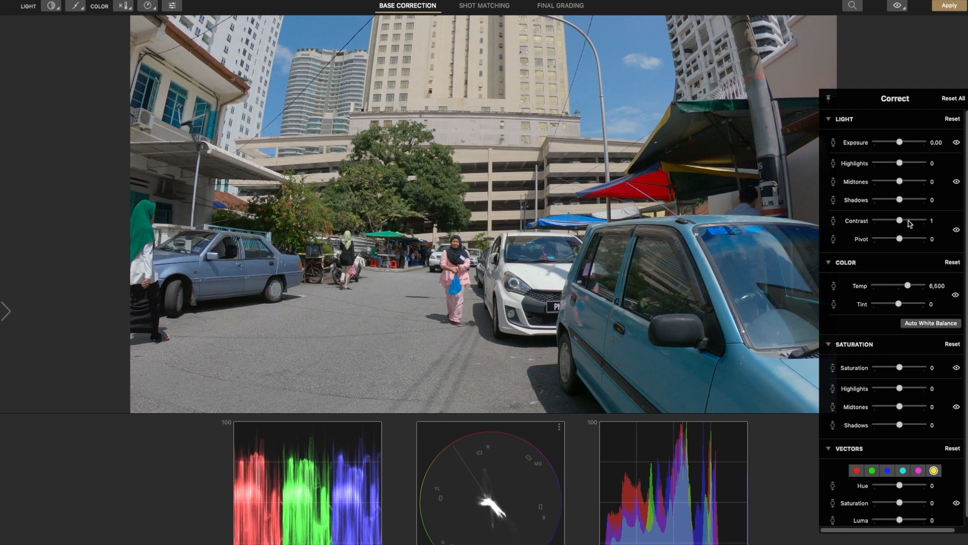
left_click_drag(899, 220, 906, 220)
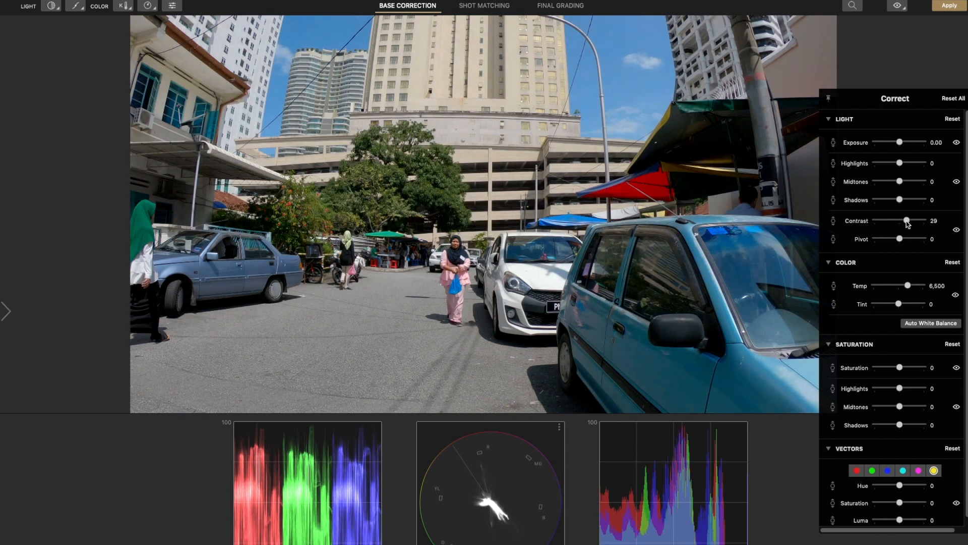
left_click_drag(906, 221, 904, 221)
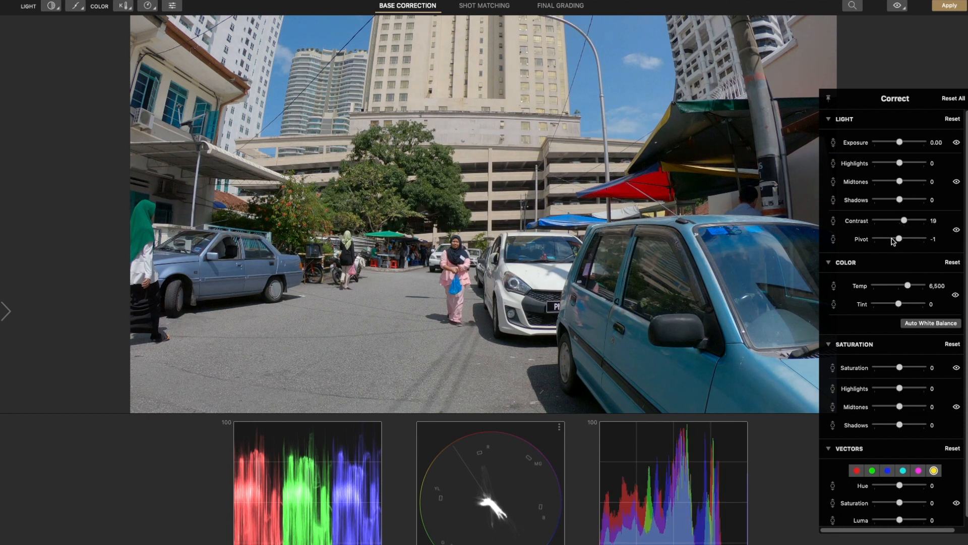
left_click_drag(899, 239, 888, 239)
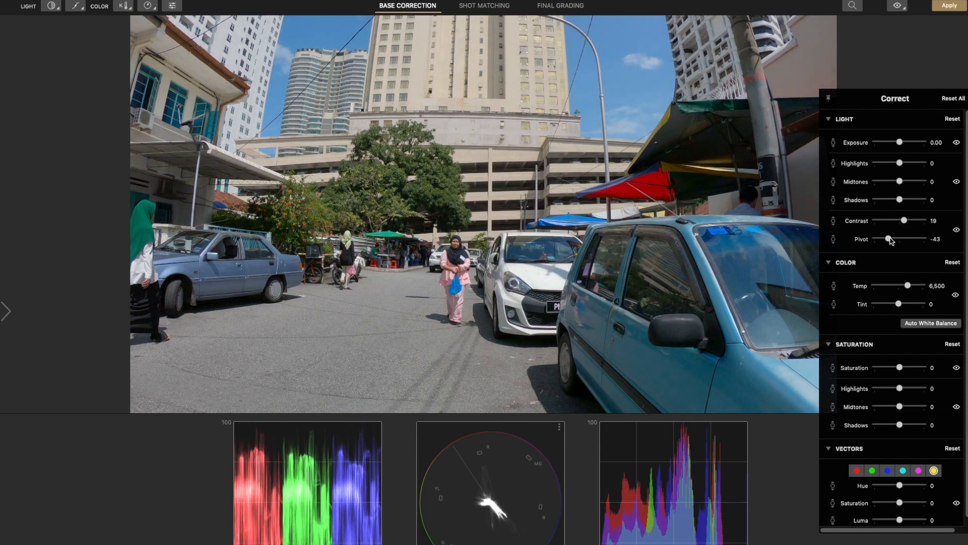
left_click_drag(899, 181, 885, 181)
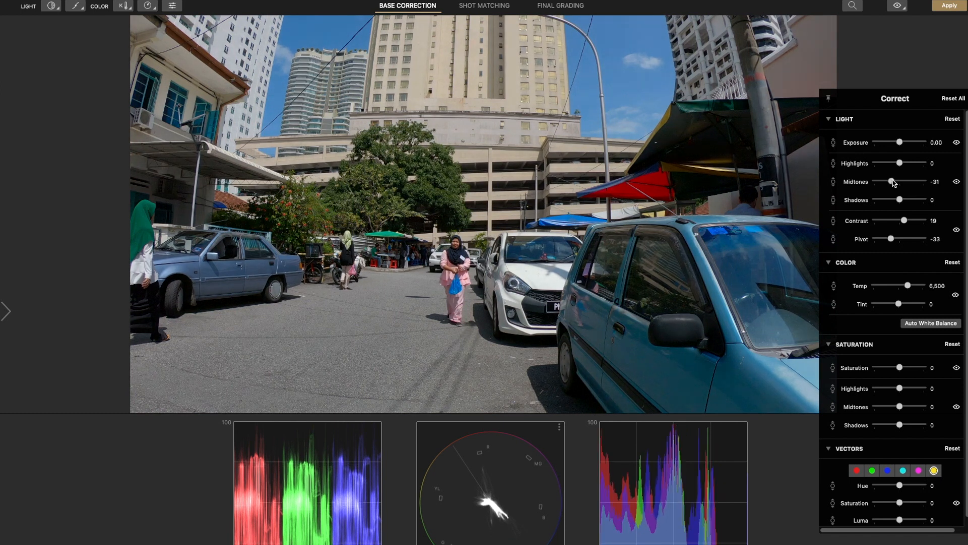
left_click_drag(902, 181, 904, 181)
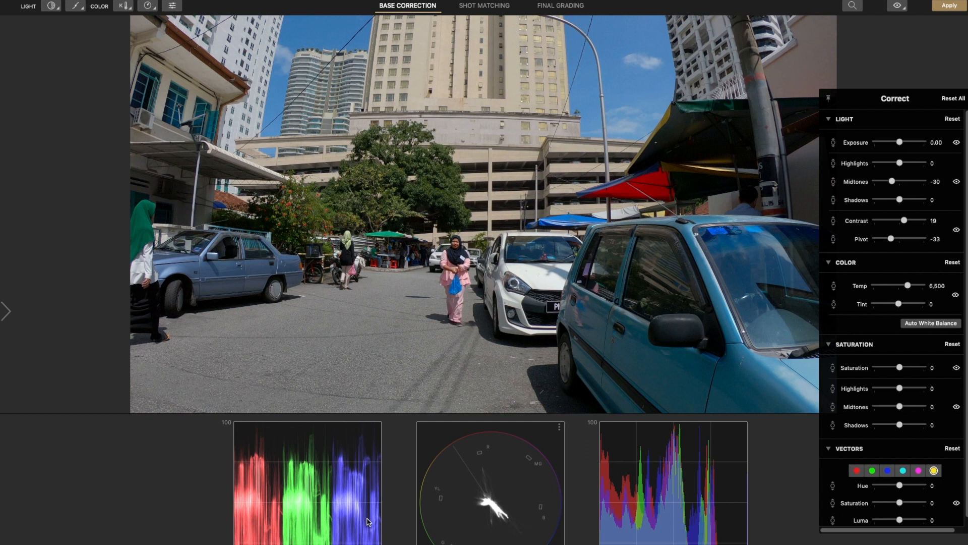
mouse_move(912, 57)
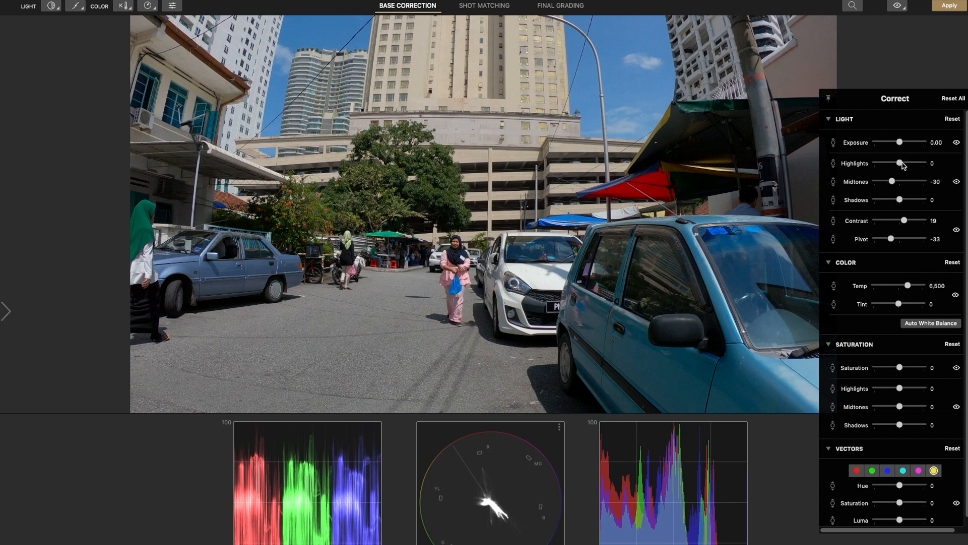
Lift highlights to 12 and boost saturation to 20.
left_click_drag(899, 163, 907, 164)
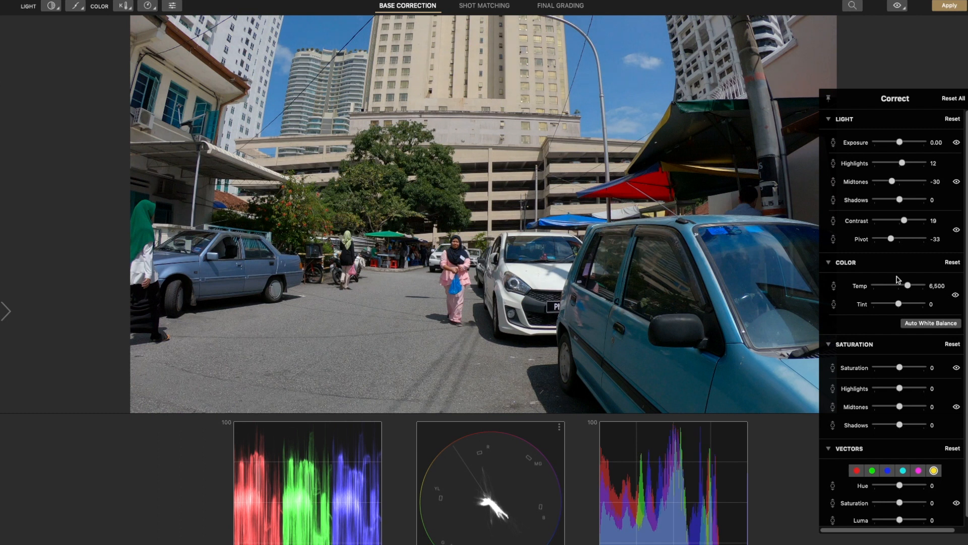
left_click_drag(899, 367, 907, 367)
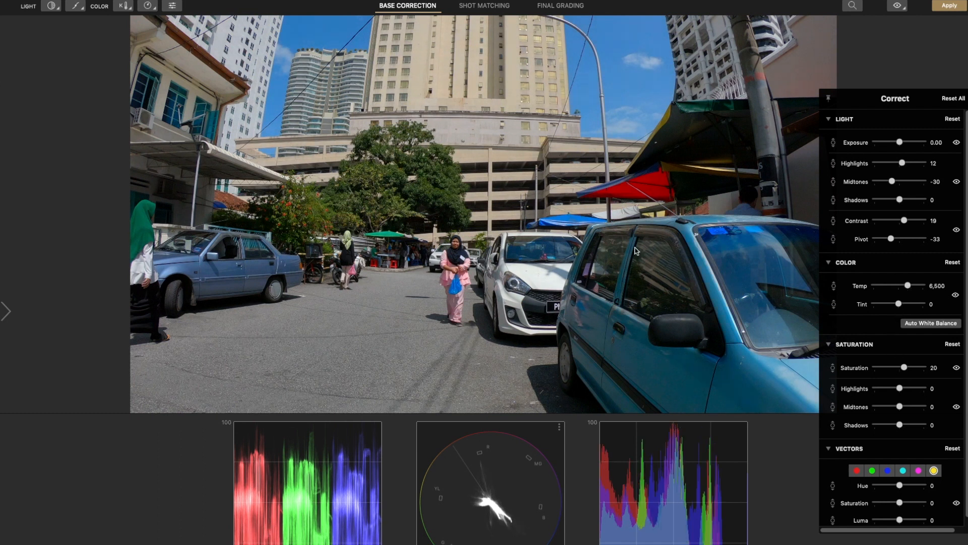
mouse_move(643, 122)
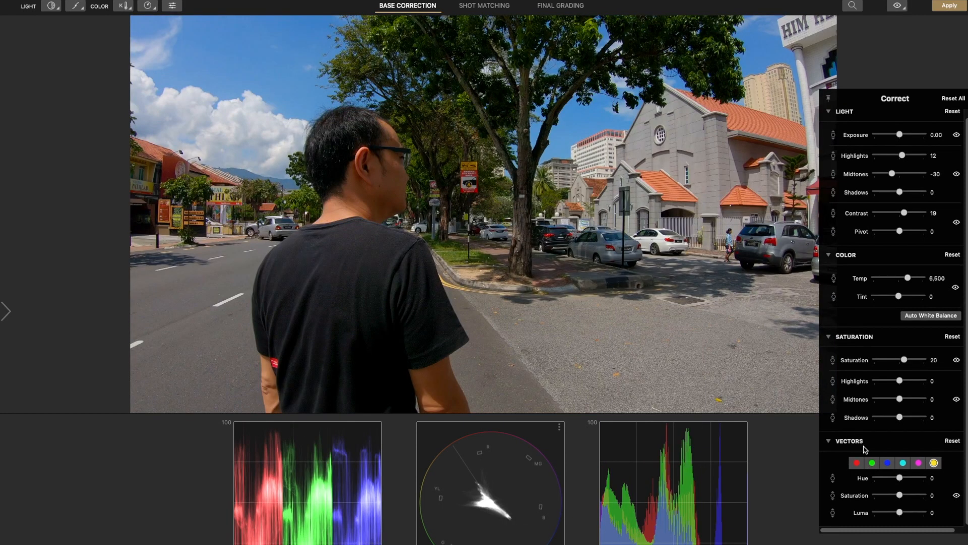
Adjust the blue vector to hue 30, saturation -31 and luma -19.
left_click(888, 462)
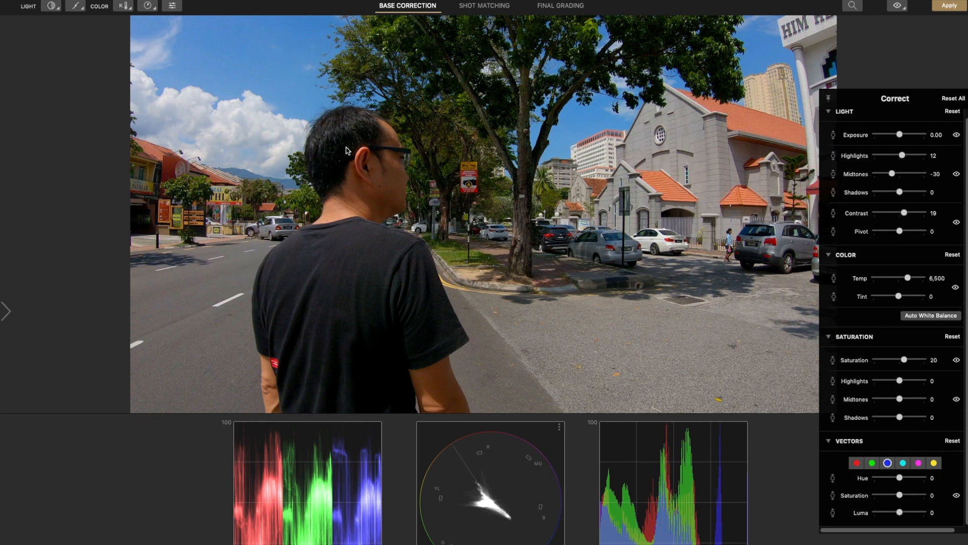
mouse_move(902, 482)
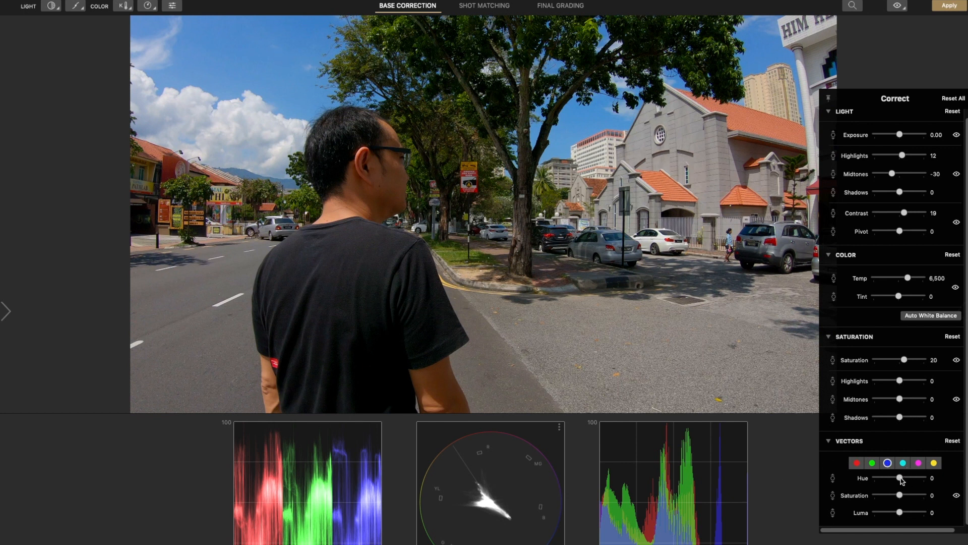
left_click_drag(899, 477, 920, 477)
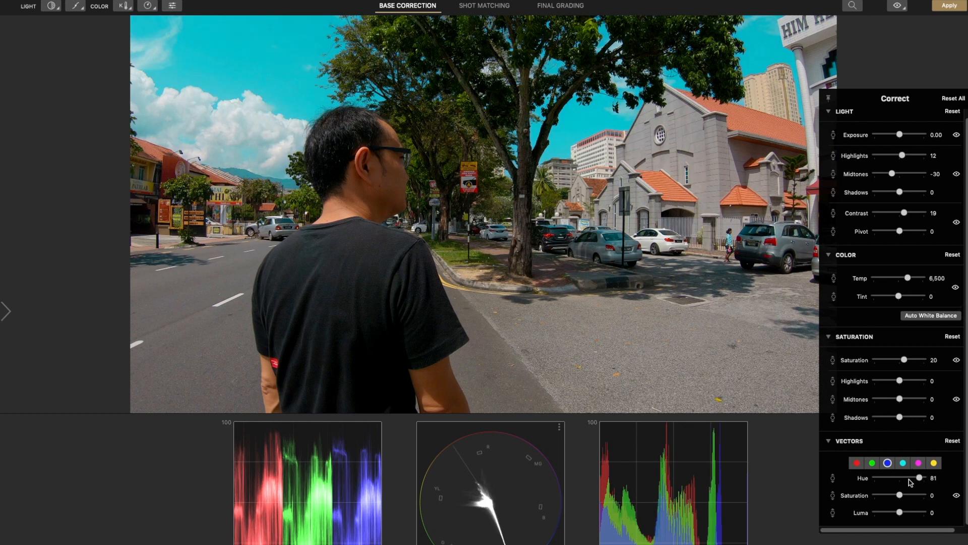
left_click_drag(924, 477, 907, 477)
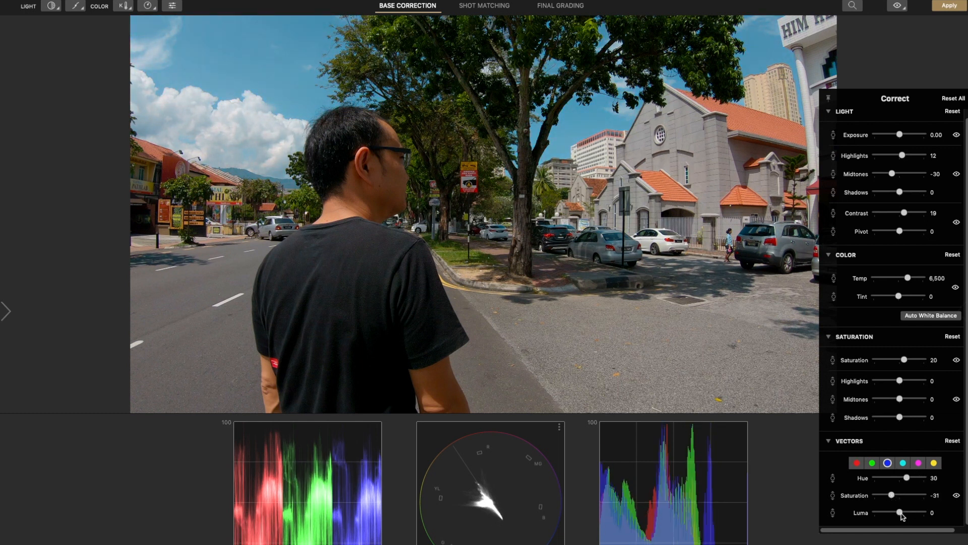
left_click_drag(900, 513, 873, 513)
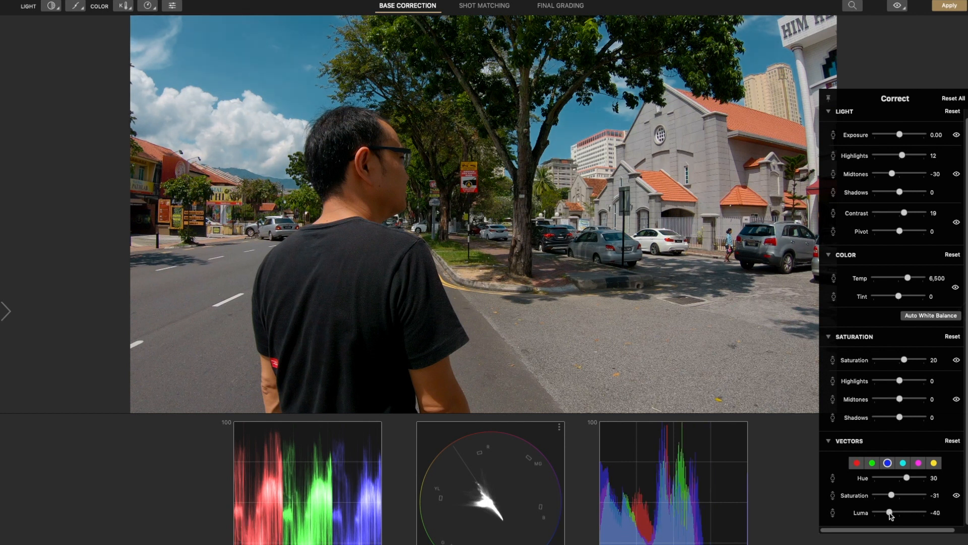
left_click_drag(870, 512, 893, 513)
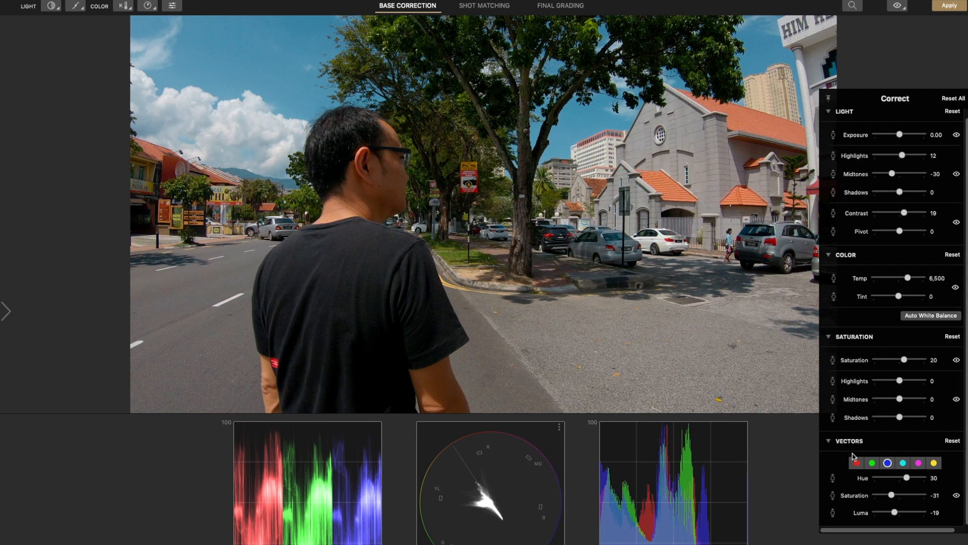
mouse_move(837, 506)
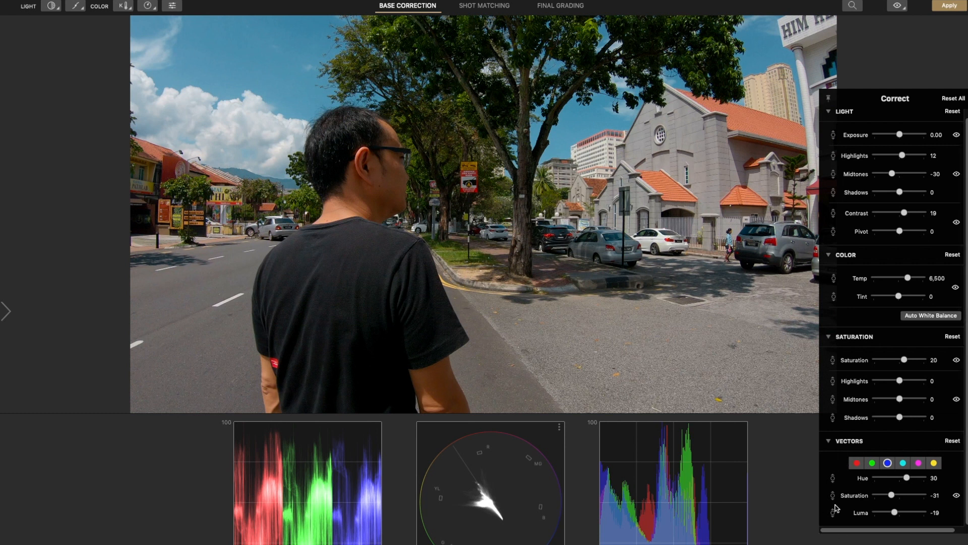
In Shot Matching make the parked-cars shot hero of the yellow group, add the street shots and copy its correction.
left_click(484, 5)
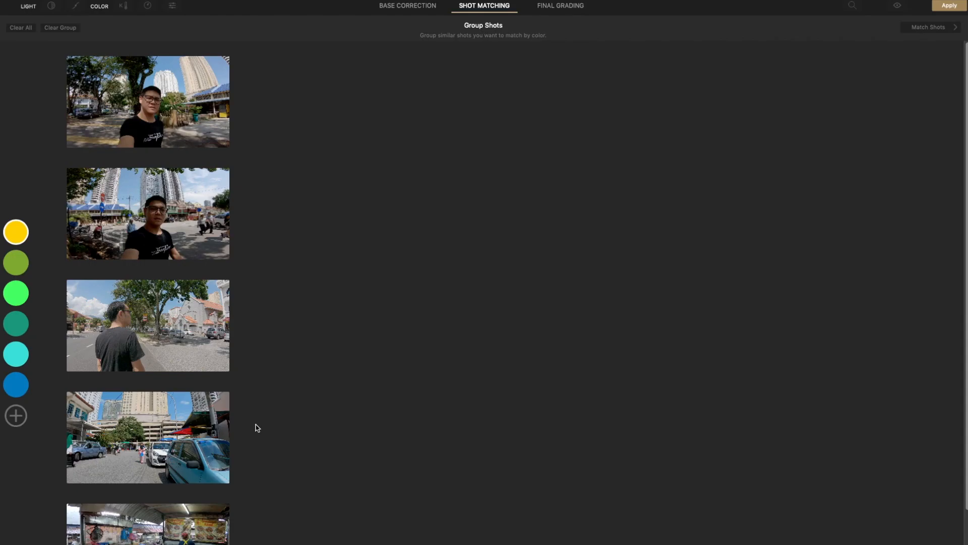
left_click(147, 437)
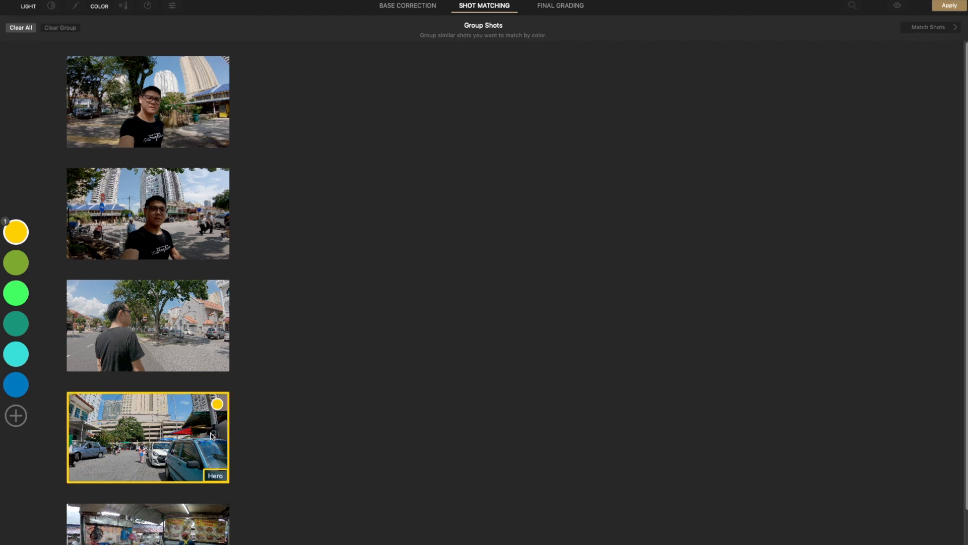
left_click(930, 26)
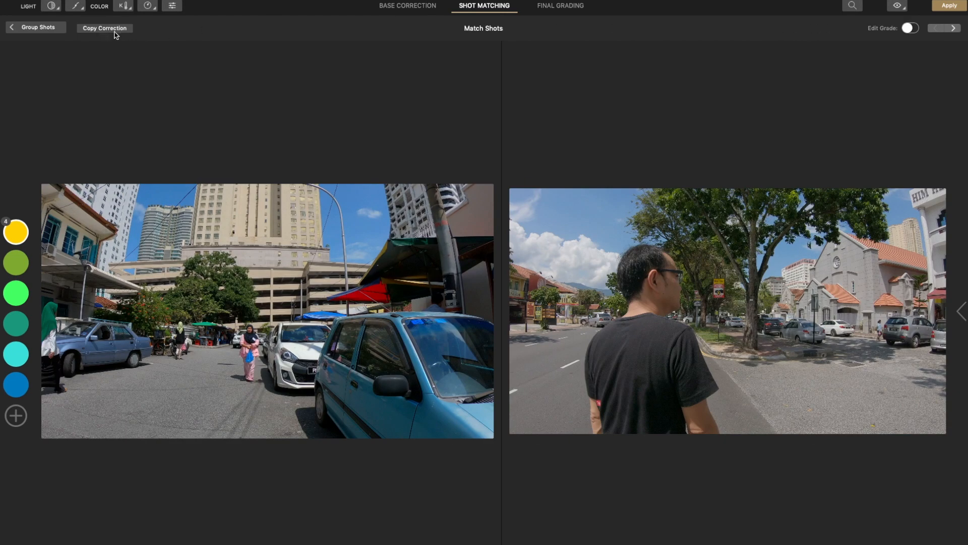
left_click(104, 28)
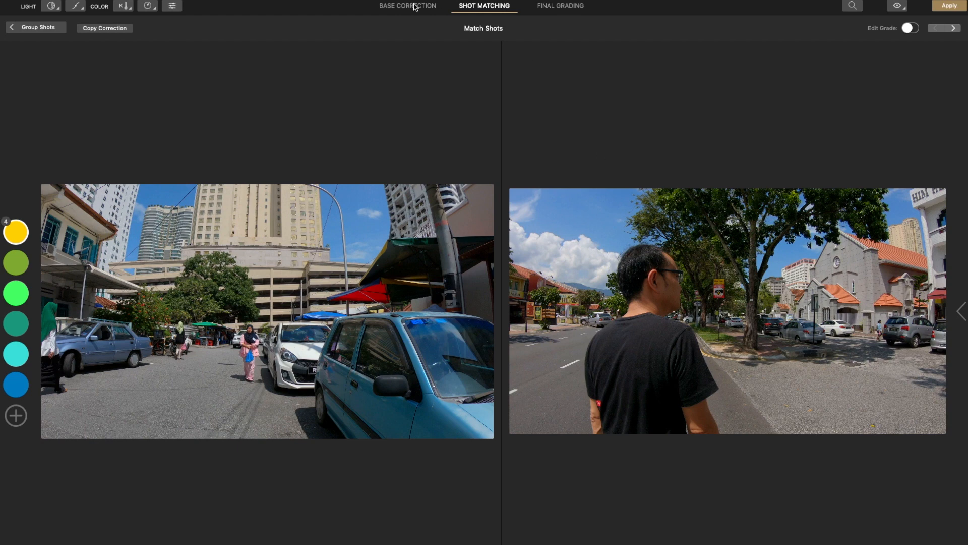
Return to Base Correction, then move on to the Final Grading stage.
left_click(408, 5)
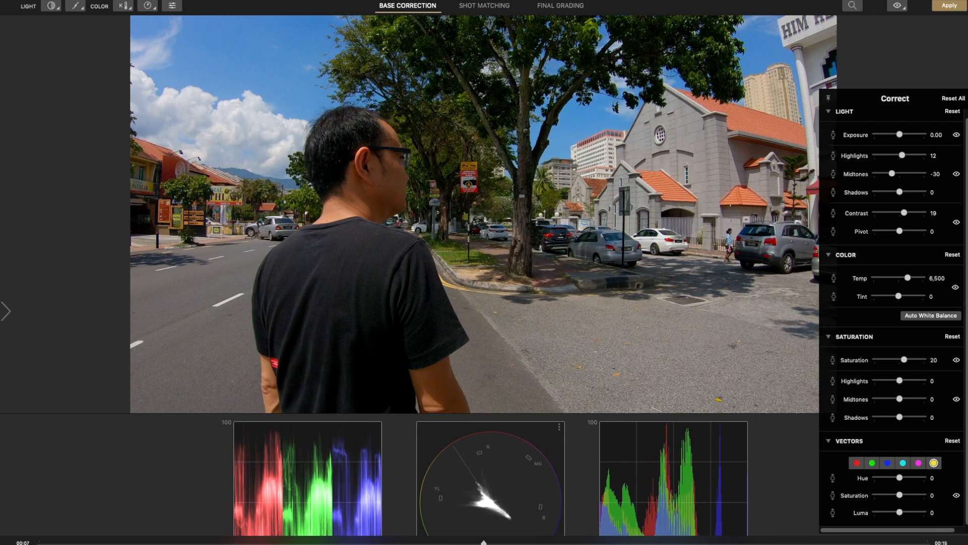
mouse_move(903, 212)
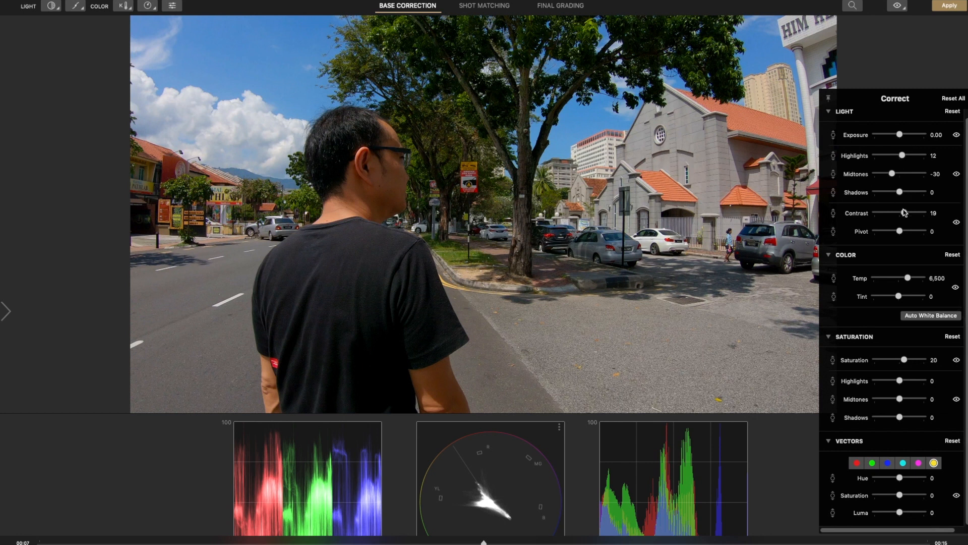
left_click(557, 5)
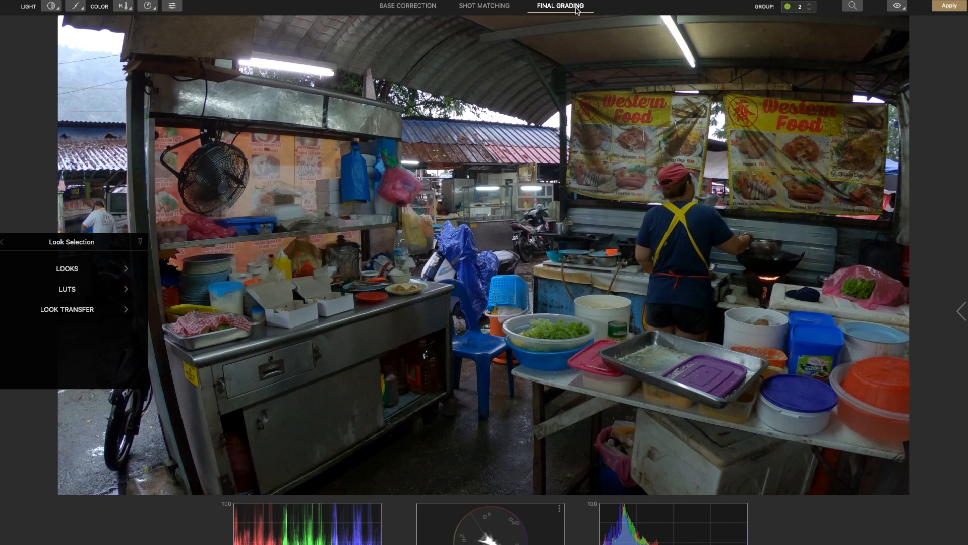
mouse_move(91, 279)
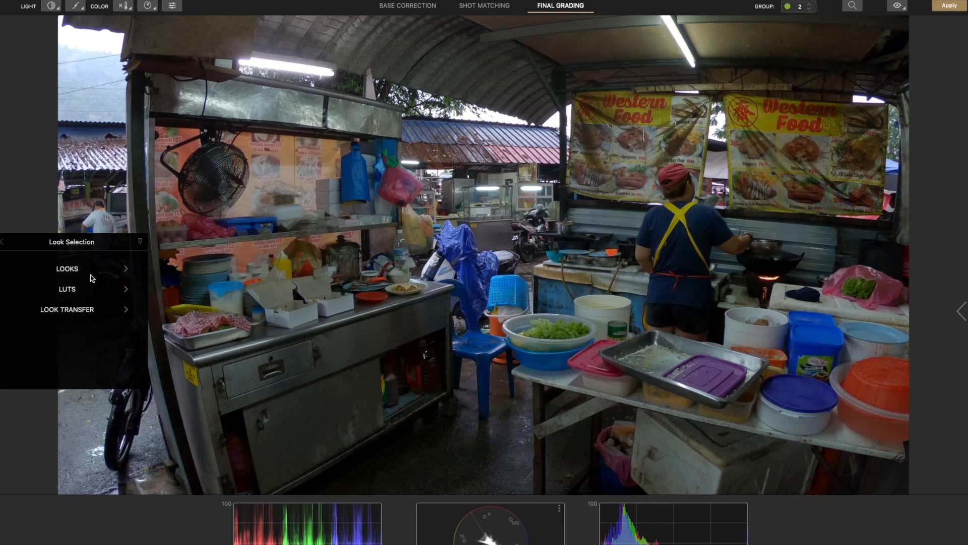
mouse_move(85, 318)
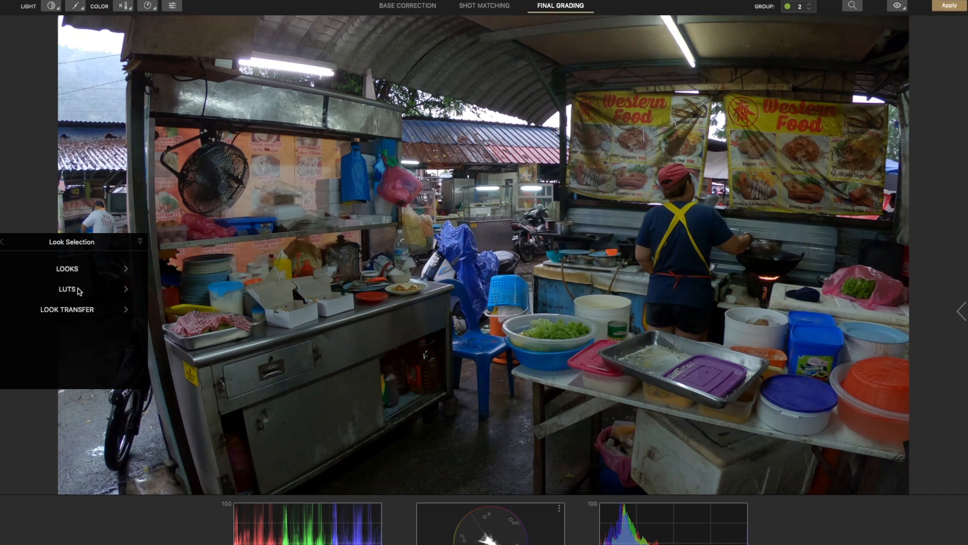
left_click(66, 288)
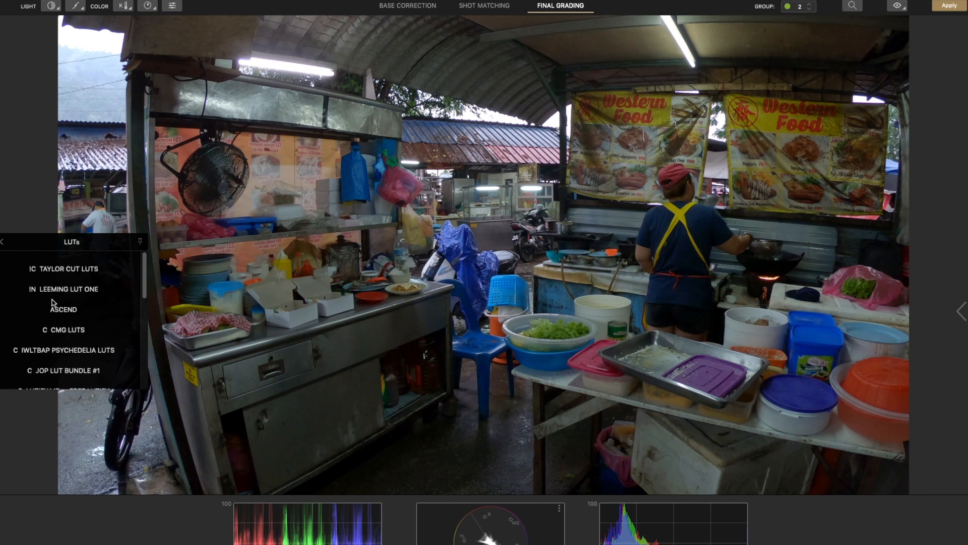
left_click(40, 4)
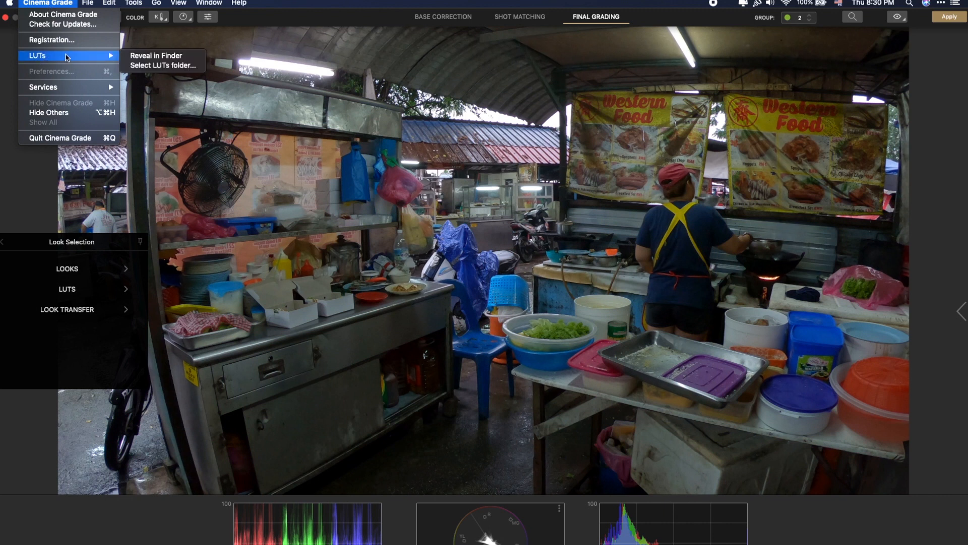
mouse_move(171, 55)
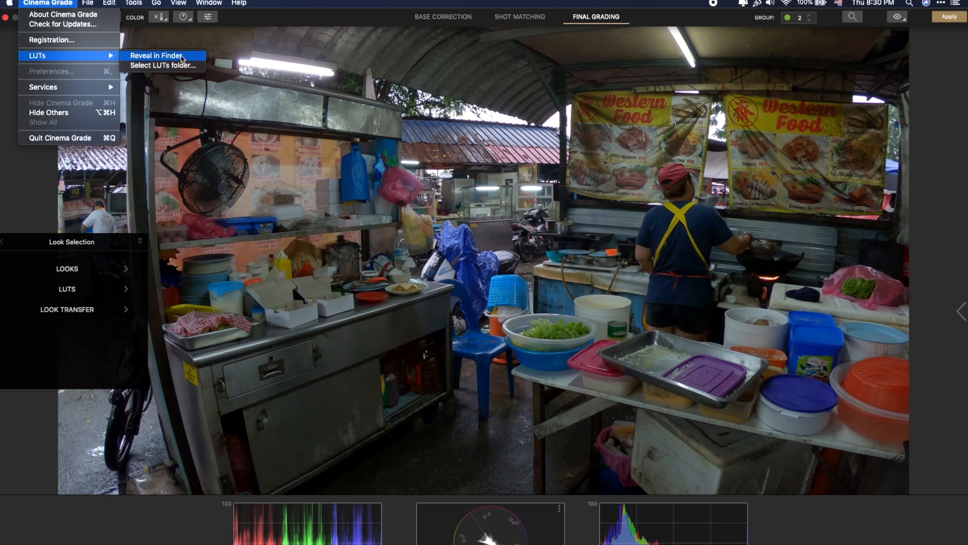
left_click(162, 56)
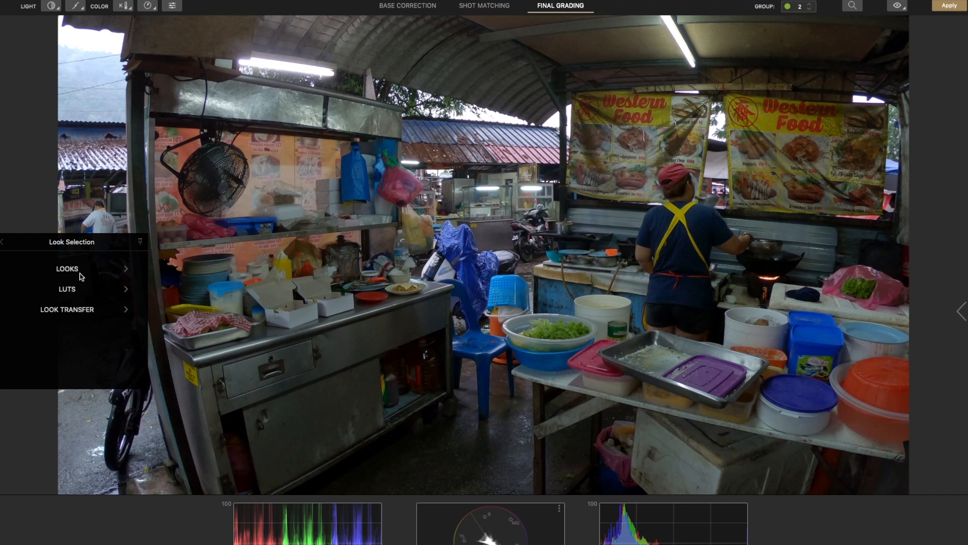
Apply the TaylorCutFilm_Cinema LUT from the Taylor Cut collection to the market group and confirm its grouping.
left_click(66, 288)
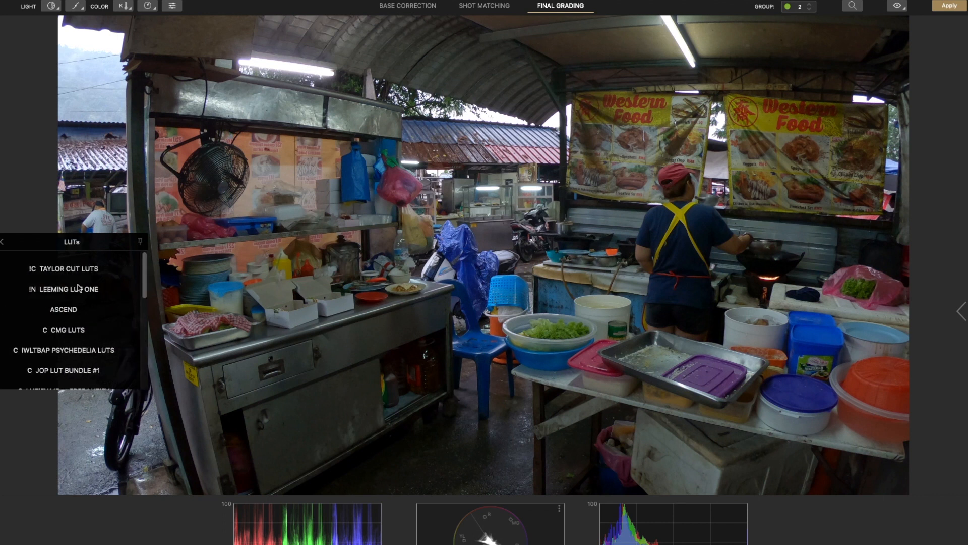
left_click(69, 268)
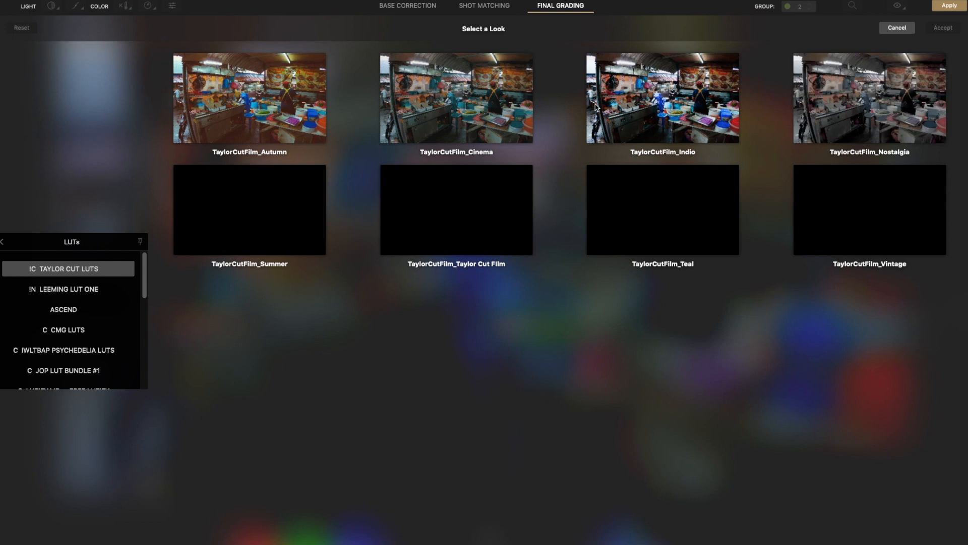
left_click(456, 100)
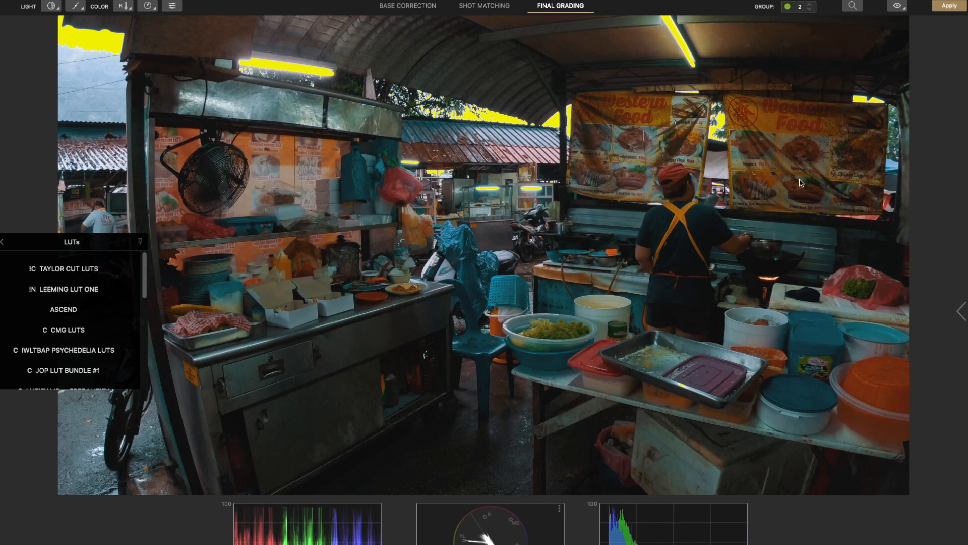
mouse_move(825, 385)
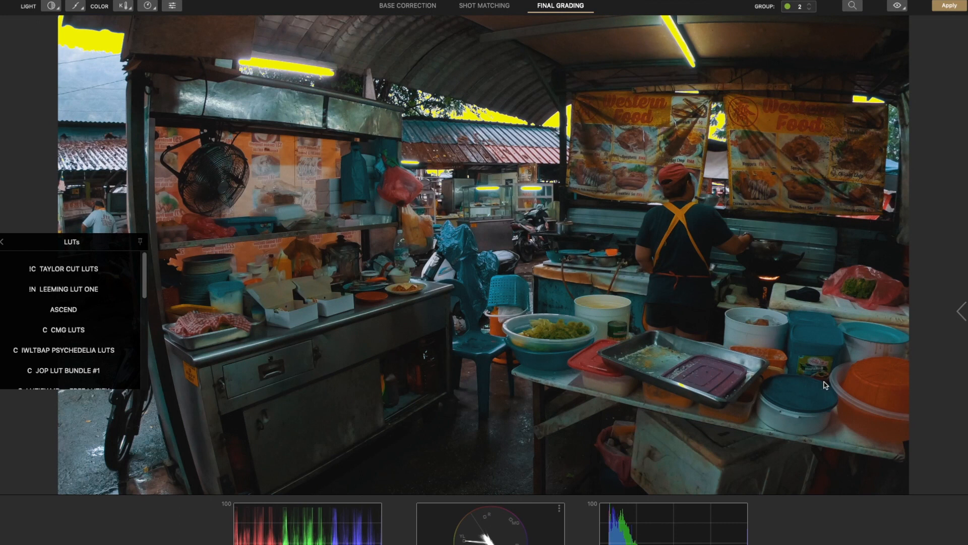
mouse_move(371, 337)
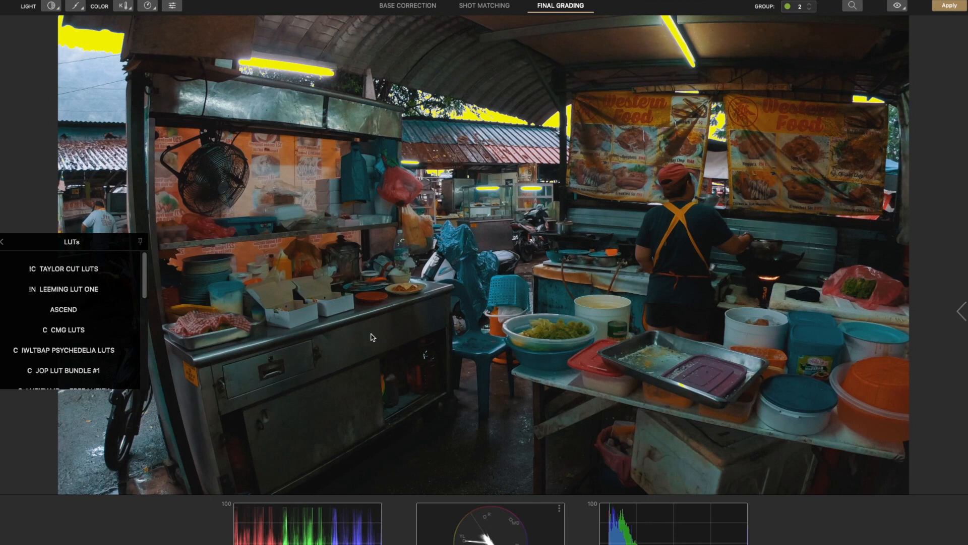
mouse_move(452, 73)
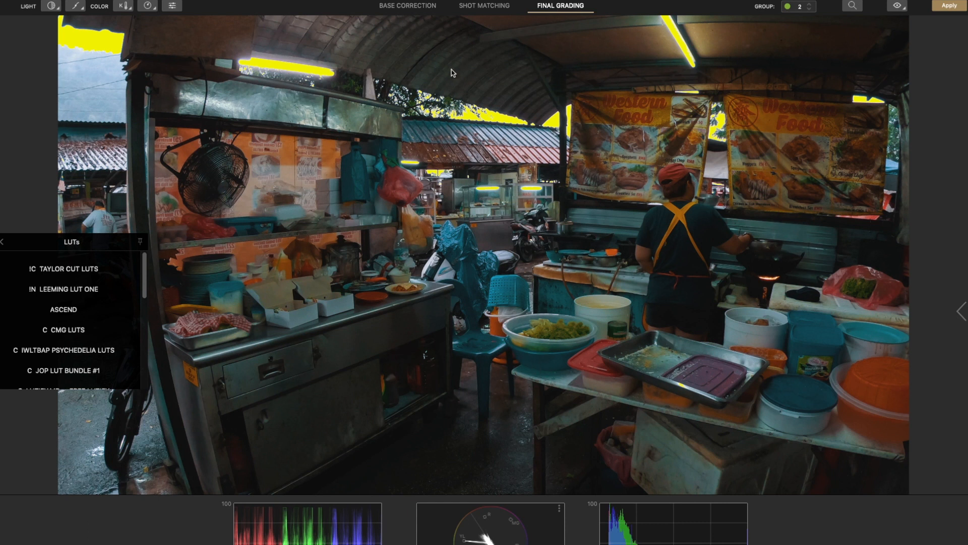
mouse_move(443, 74)
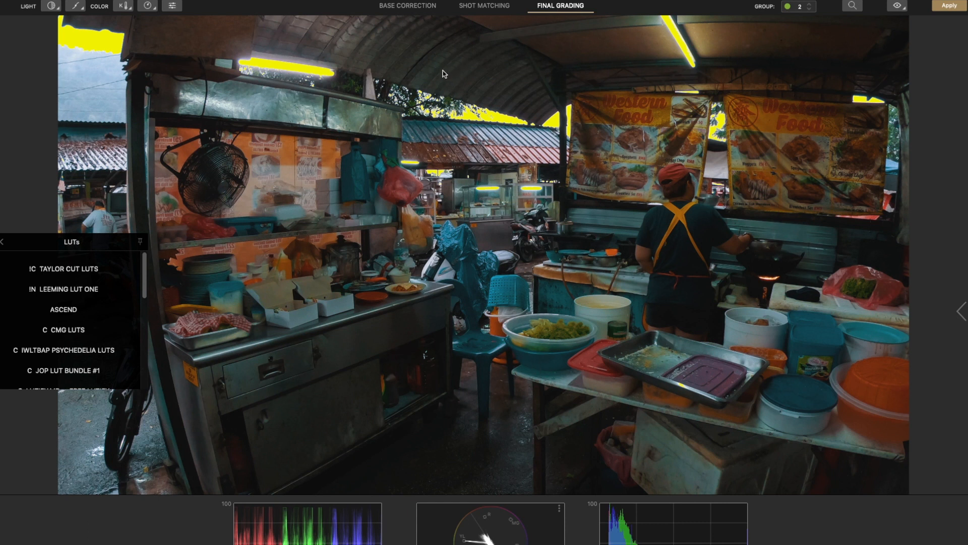
left_click(484, 5)
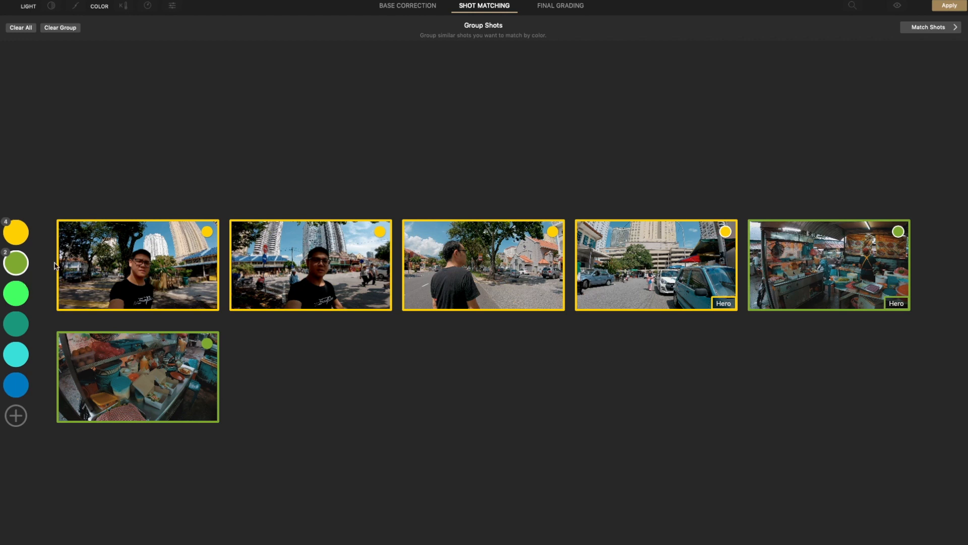
left_click(561, 5)
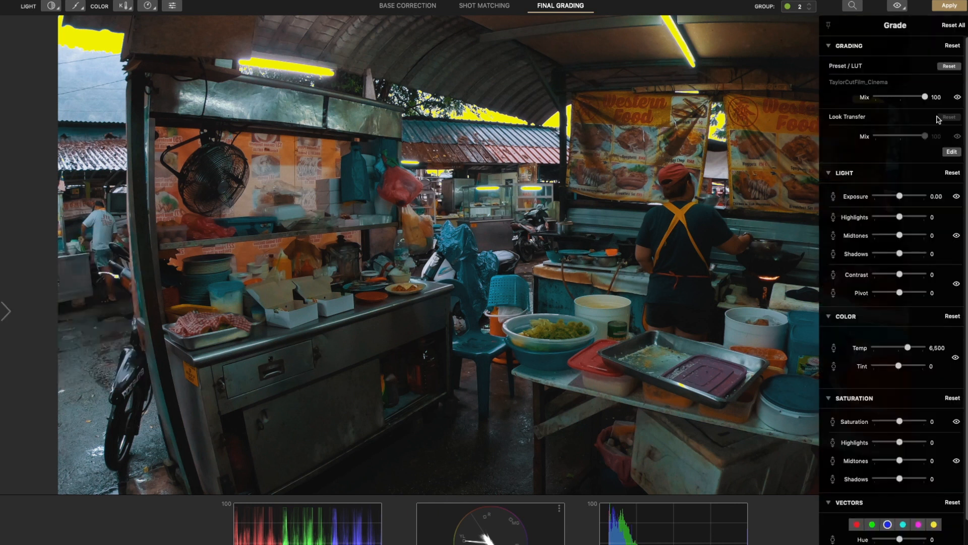
Trial the LUT mix at 94 and about 61, then restore it to 100.
left_click_drag(925, 97, 922, 97)
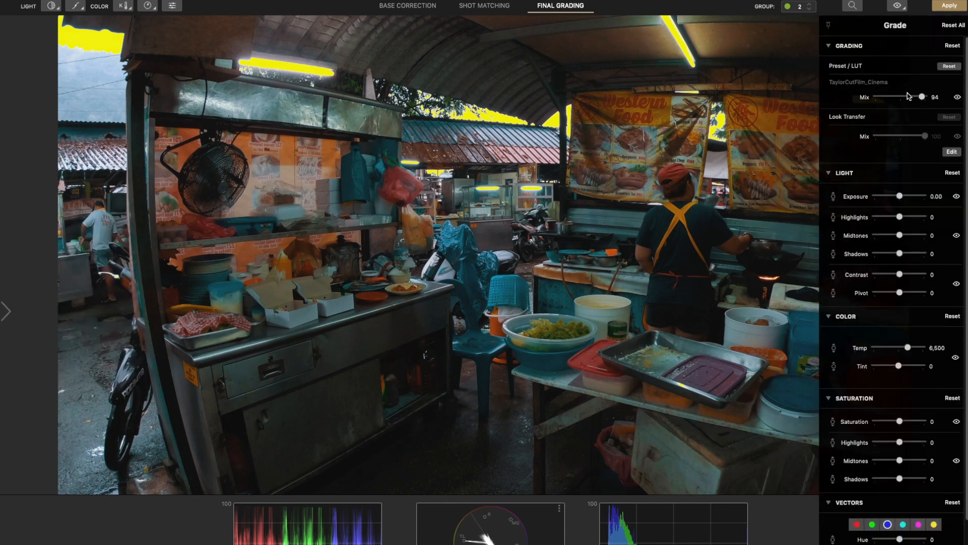
left_click_drag(923, 97, 906, 97)
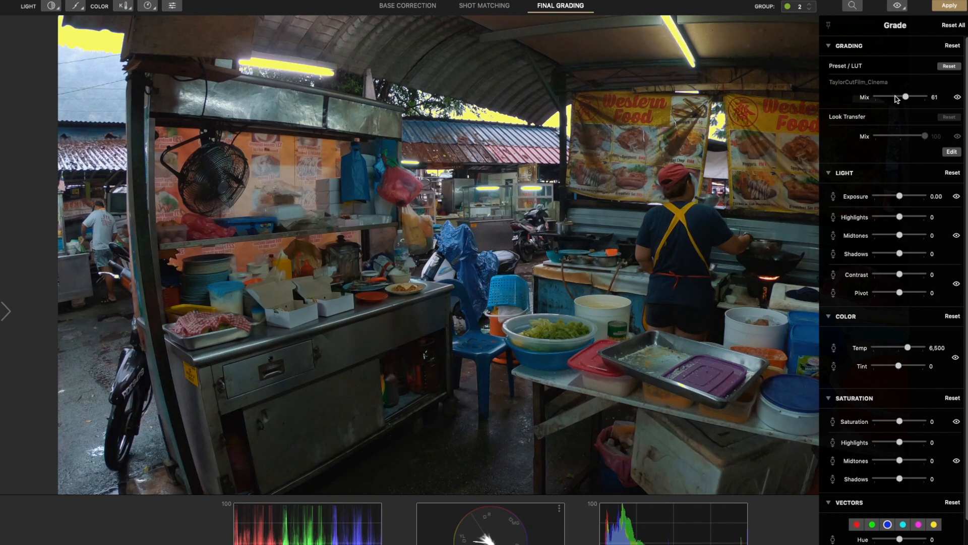
left_click_drag(906, 97, 937, 97)
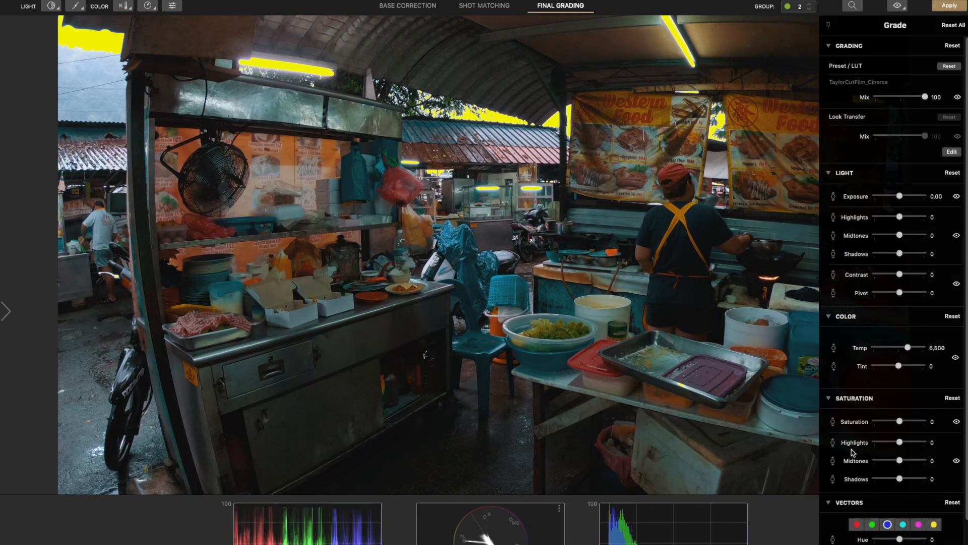
mouse_move(920, 202)
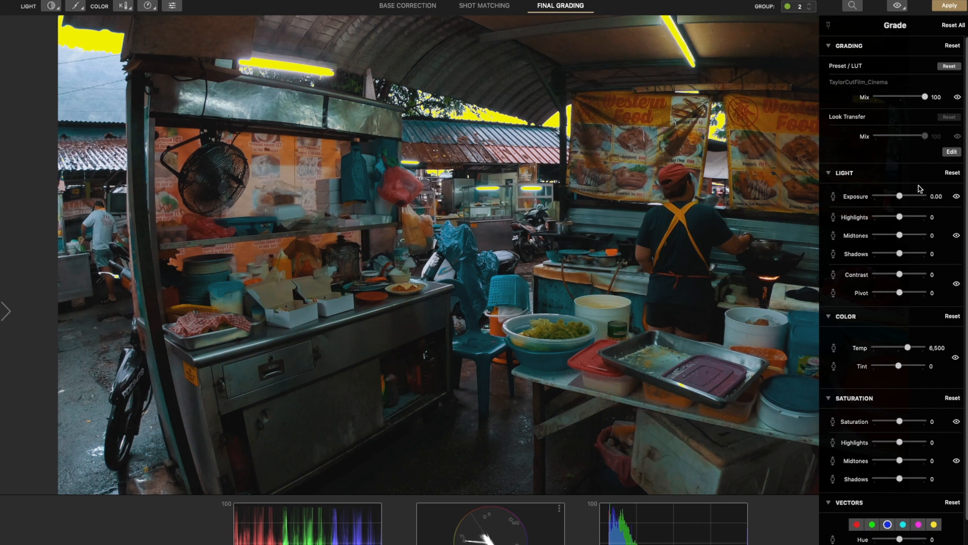
mouse_move(888, 165)
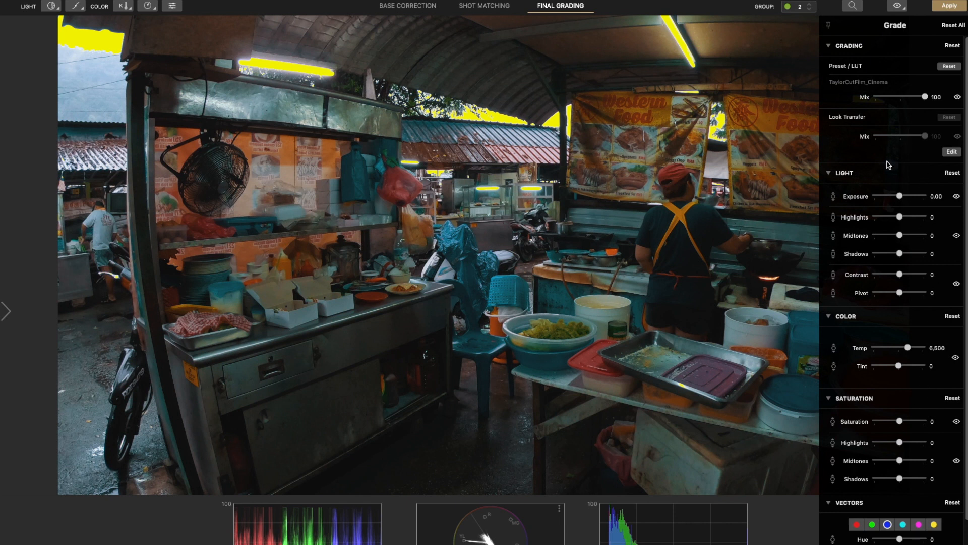
mouse_move(696, 333)
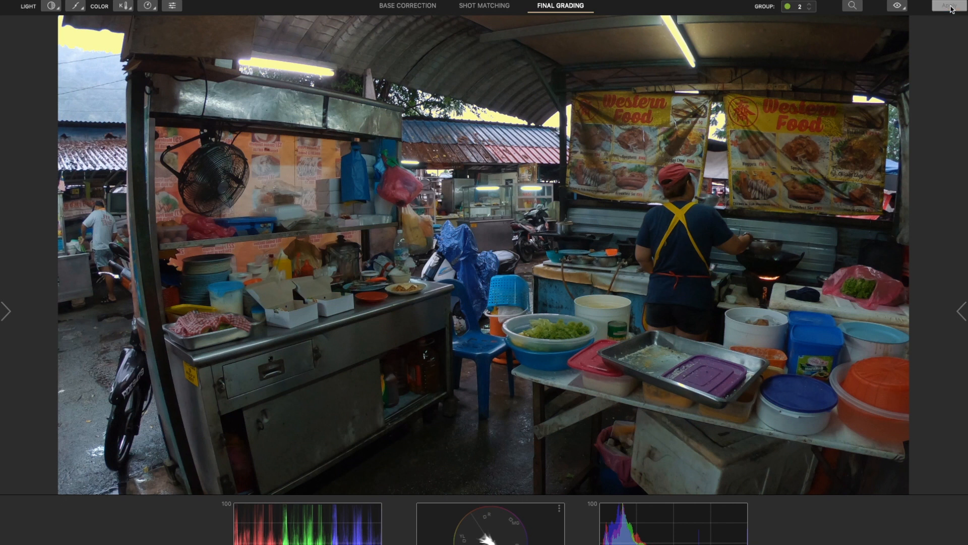
left_click(952, 6)
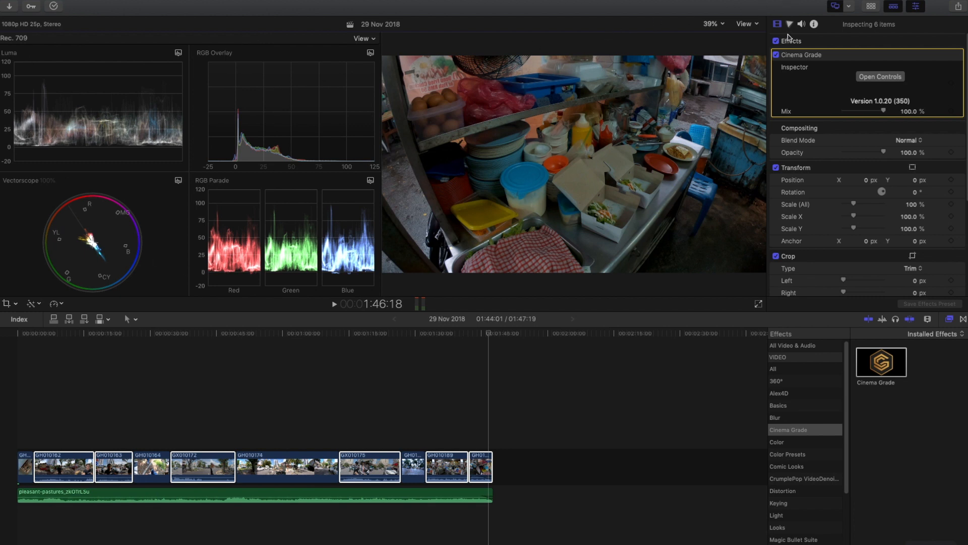
mouse_move(789, 24)
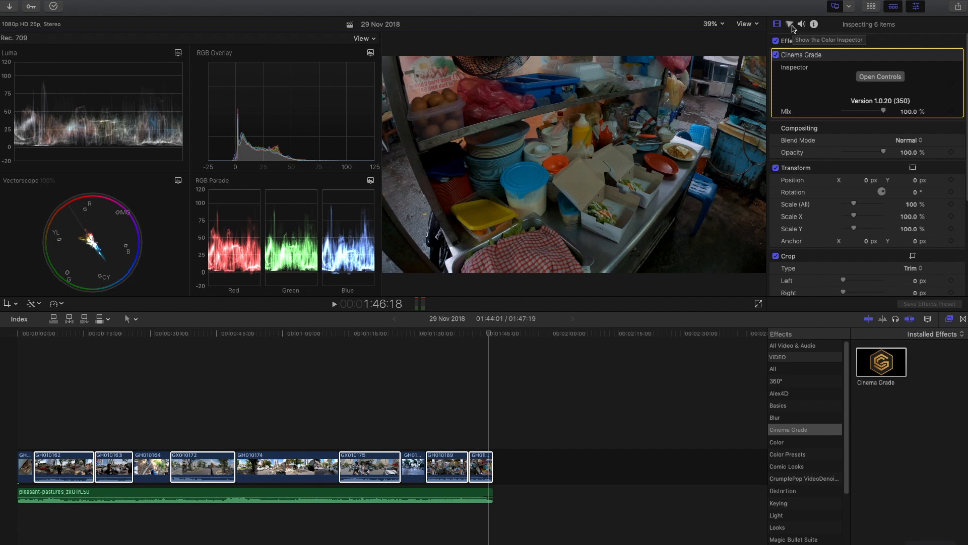
From the Color Inspector, reopen the Cinema Grade controls for the six graded clips.
left_click(789, 24)
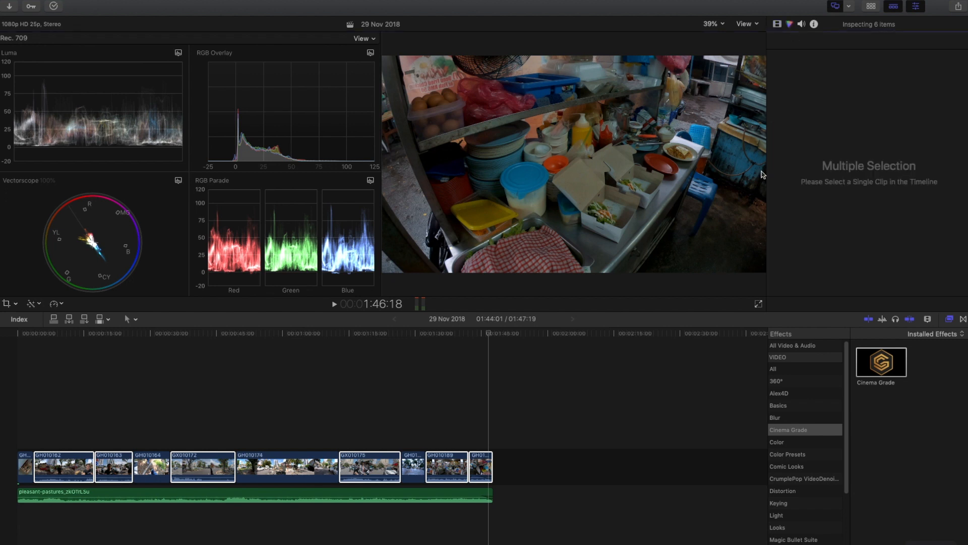
left_click(288, 467)
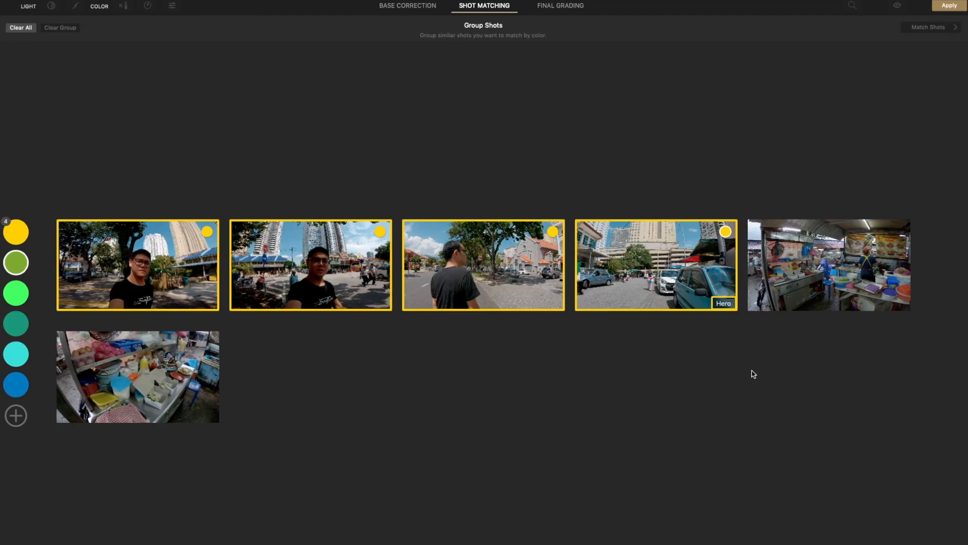
mouse_move(823, 424)
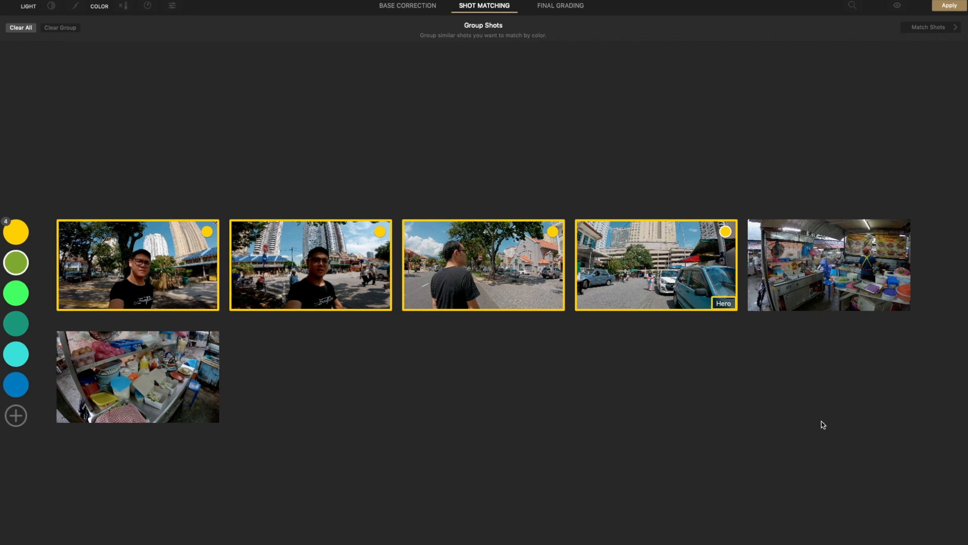
mouse_move(825, 295)
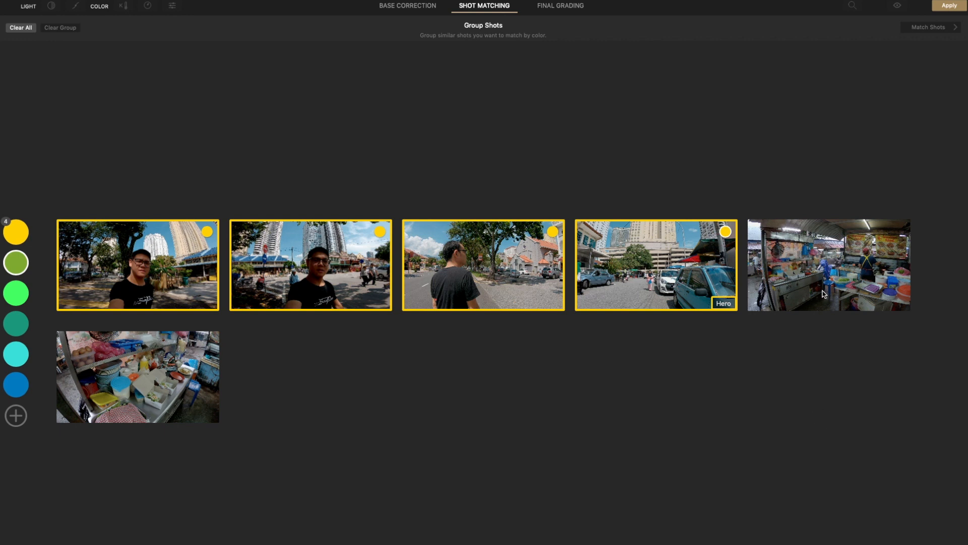